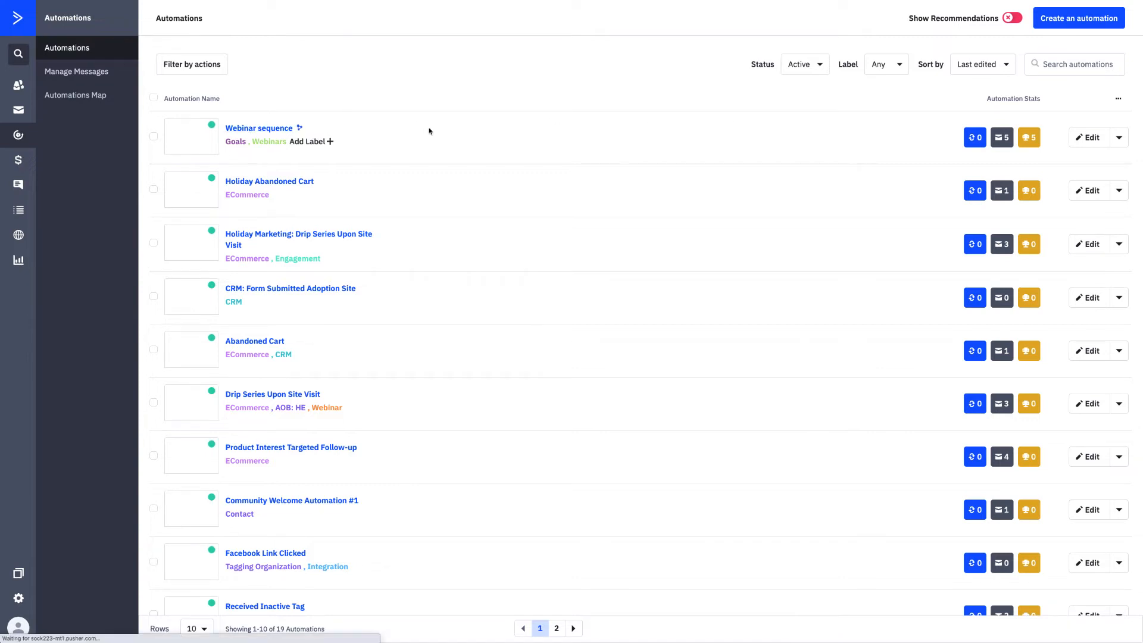
{"action": "mouse_move", "coordinate": [488, 170]}
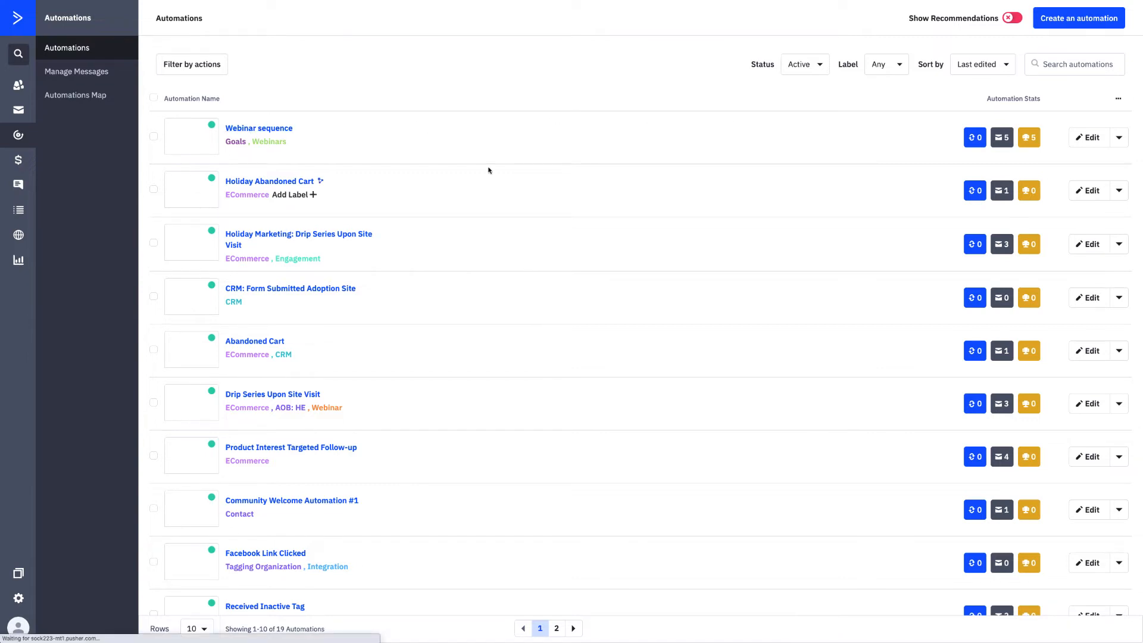
Open the 'Webinar sequence' automation from the Automations list
{"action": "left_click", "coordinate": [259, 129]}
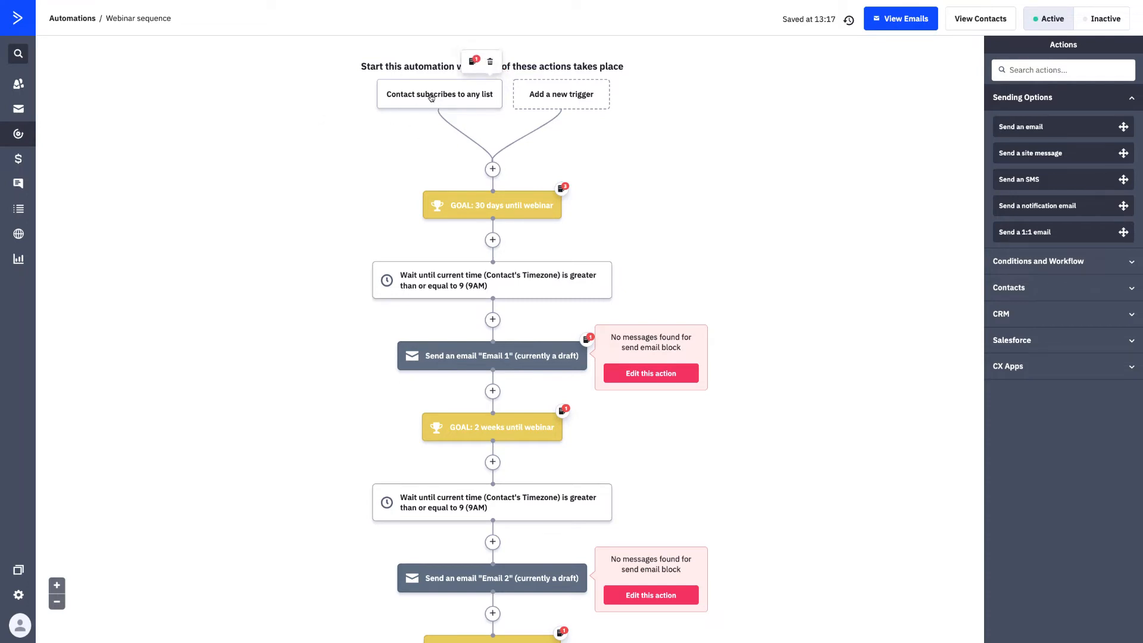
Change the start trigger to subscribing to the Animal Shelters list and save it
{"action": "left_click", "coordinate": [418, 89]}
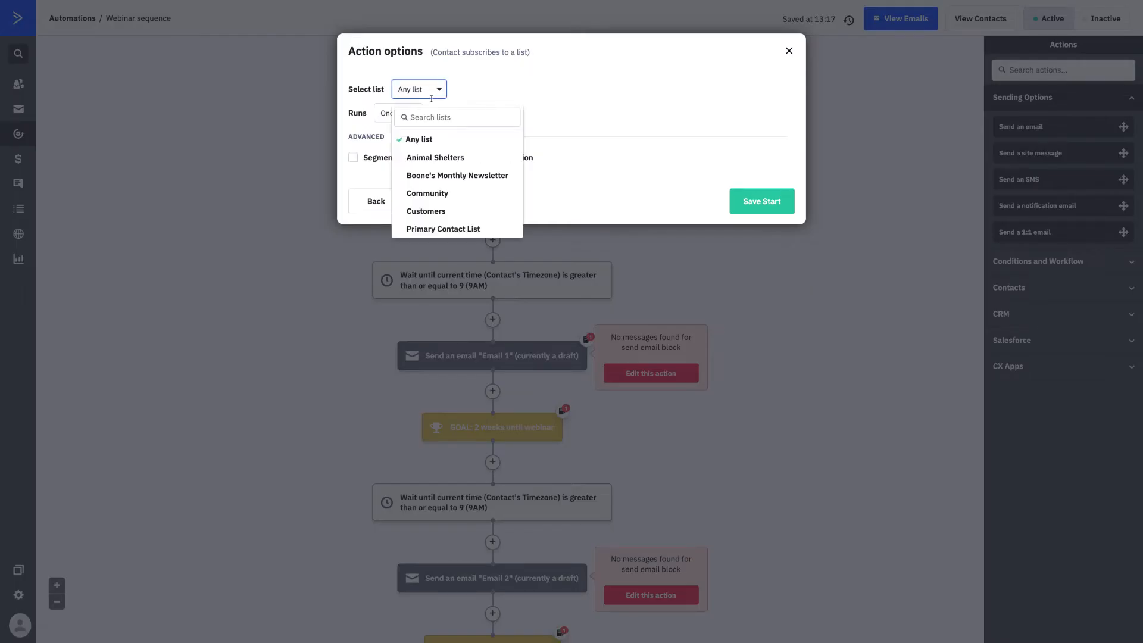
{"action": "left_click", "coordinate": [434, 158]}
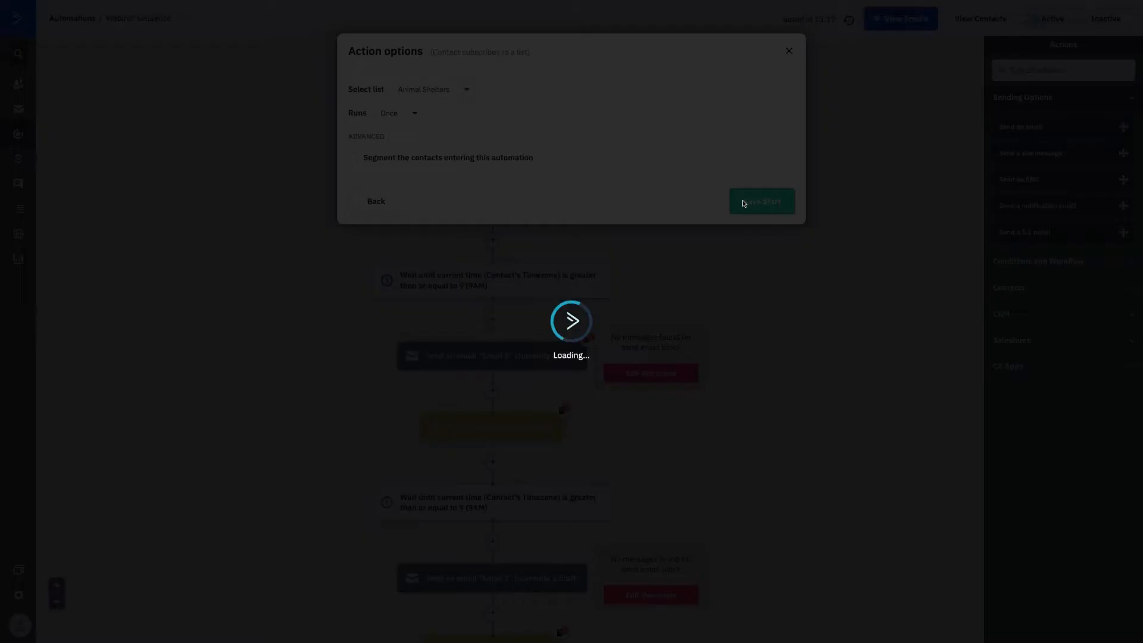
{"action": "left_click", "coordinate": [760, 202]}
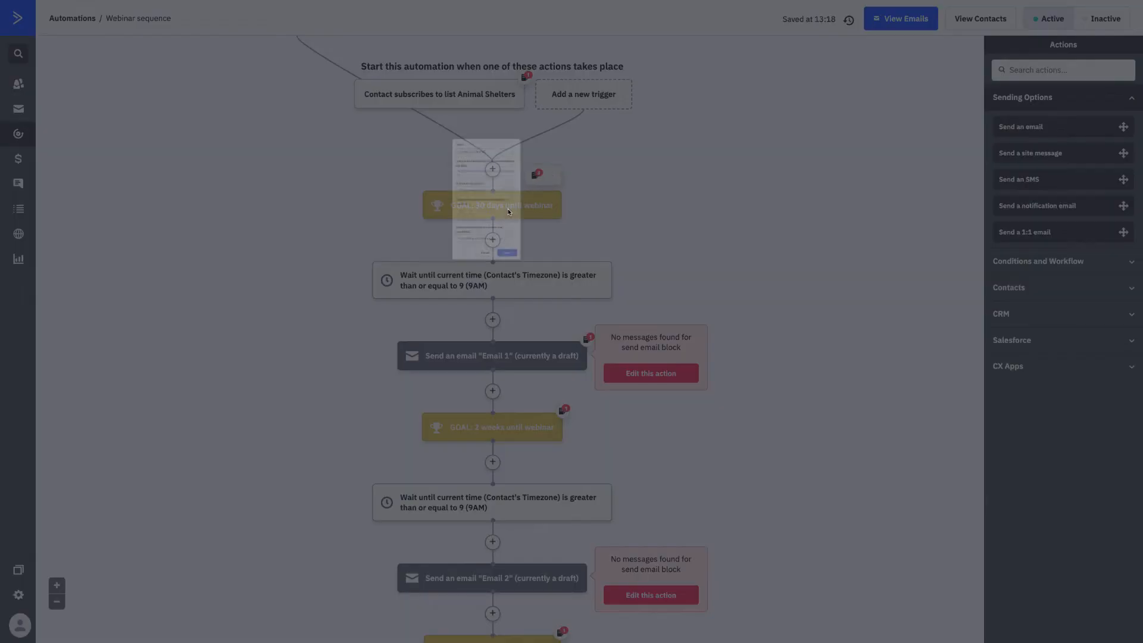
{"action": "left_click", "coordinate": [491, 204]}
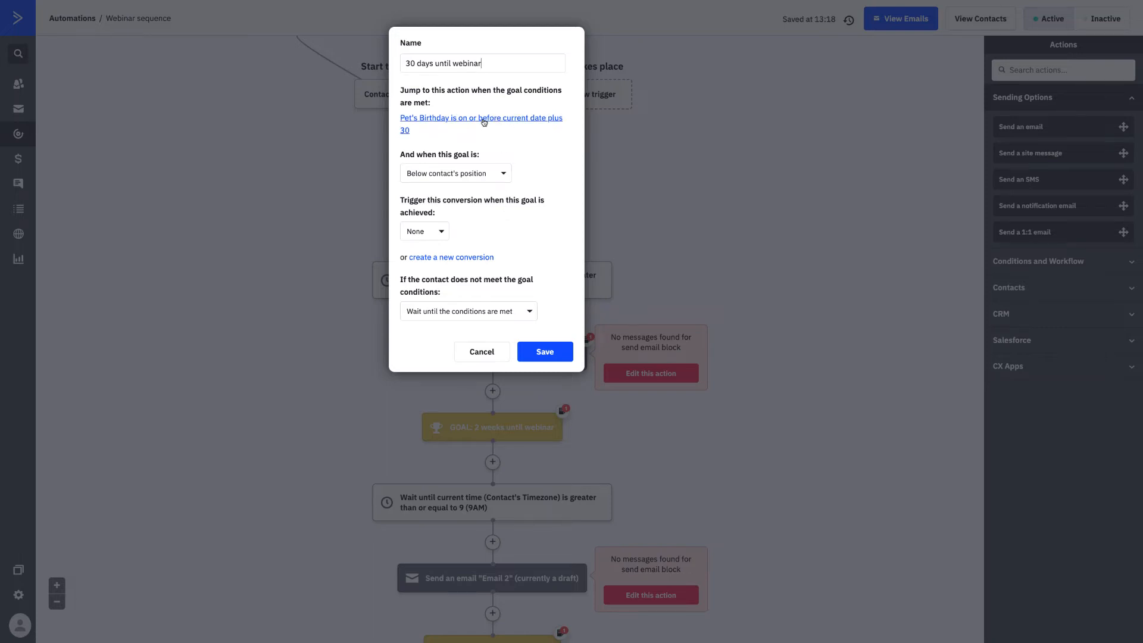
{"action": "left_click", "coordinate": [480, 117]}
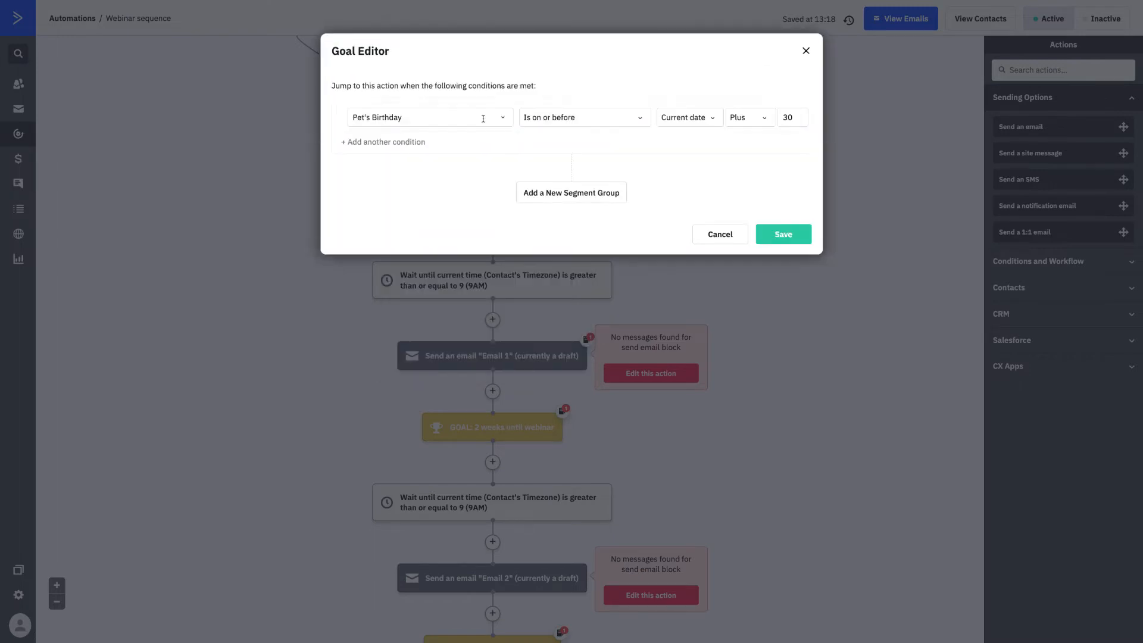
{"action": "mouse_move", "coordinate": [450, 122]}
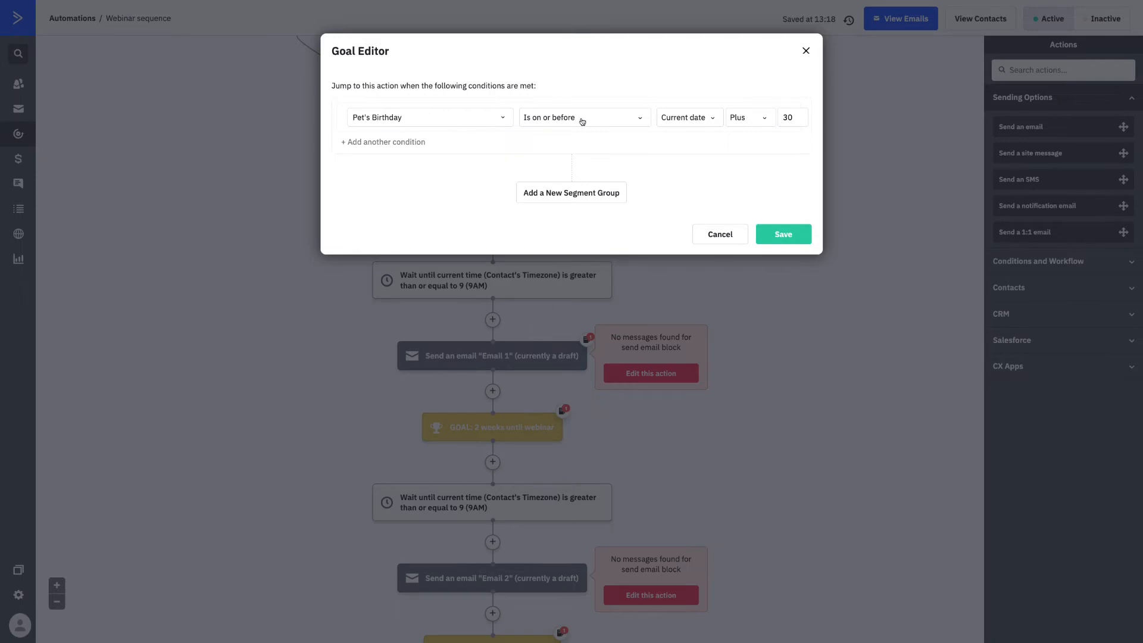
{"action": "mouse_move", "coordinate": [610, 123]}
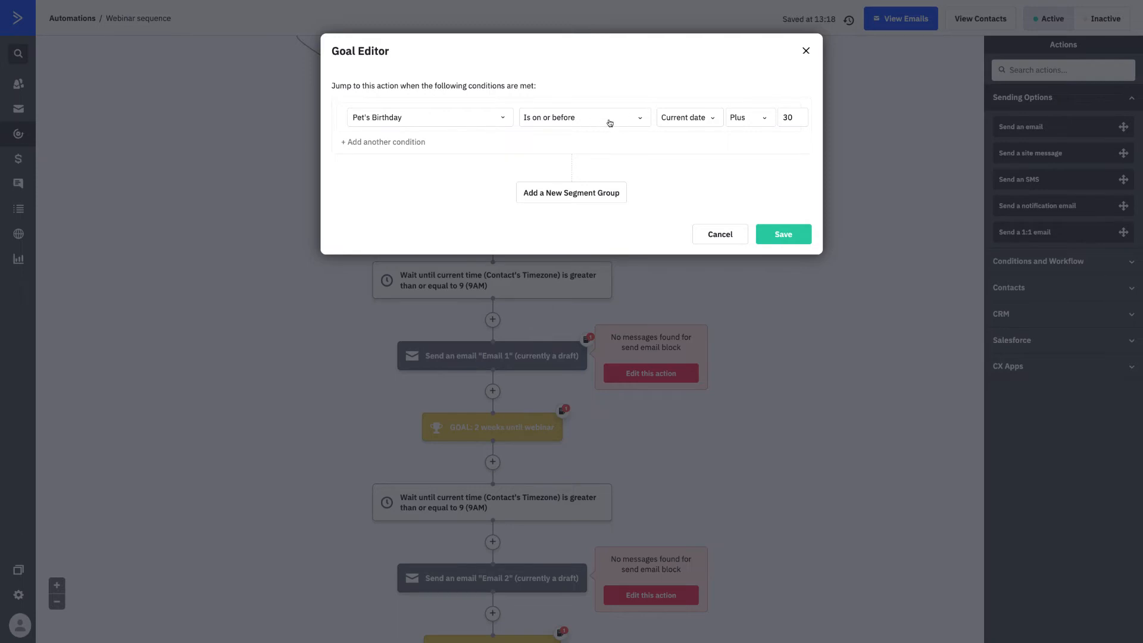
{"action": "mouse_move", "coordinate": [717, 114]}
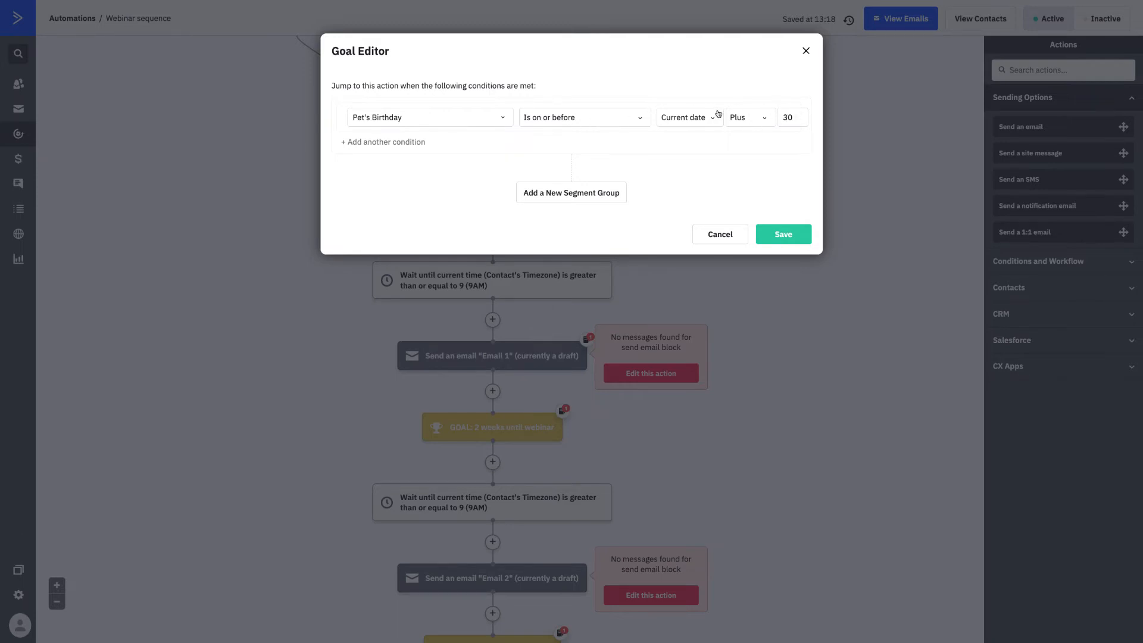
{"action": "mouse_move", "coordinate": [767, 210]}
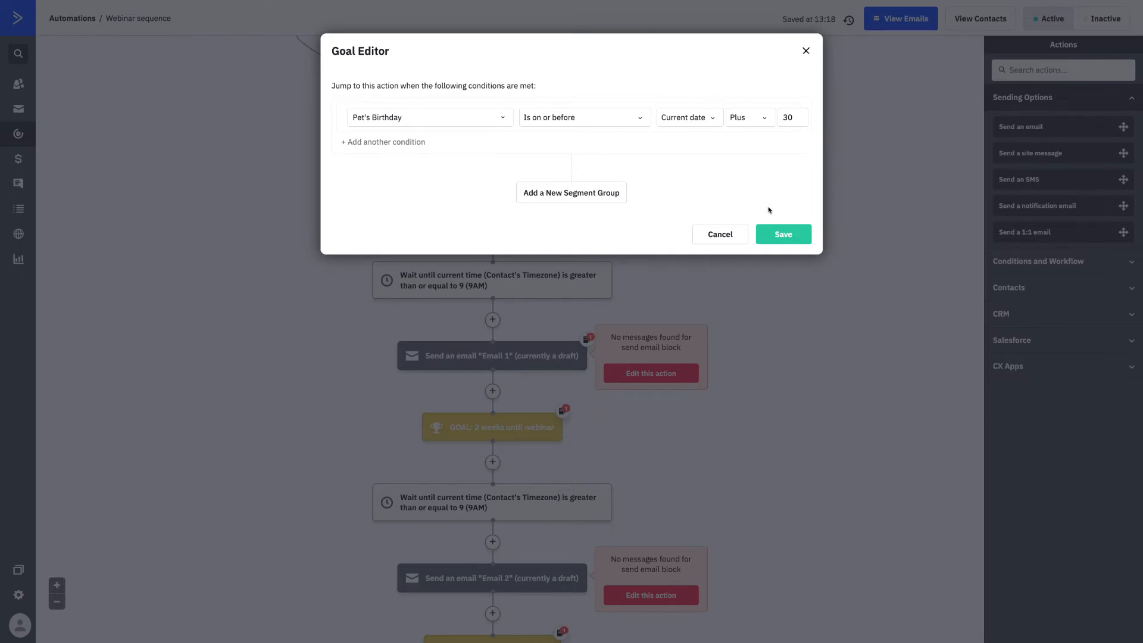
{"action": "left_click", "coordinate": [783, 233]}
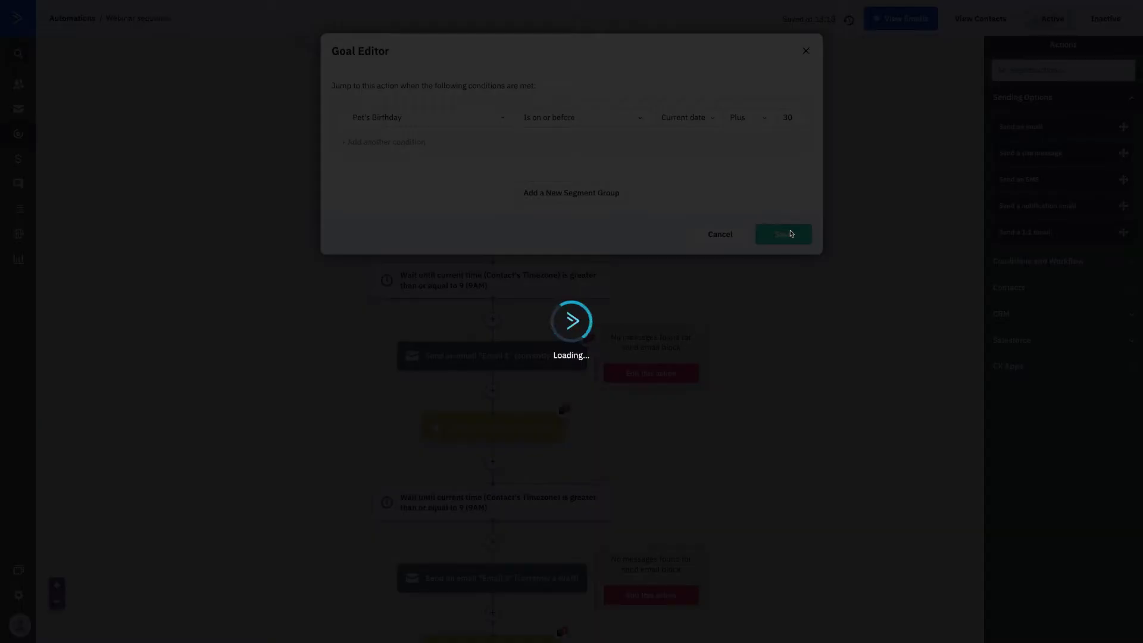
{"action": "left_click", "coordinate": [782, 233]}
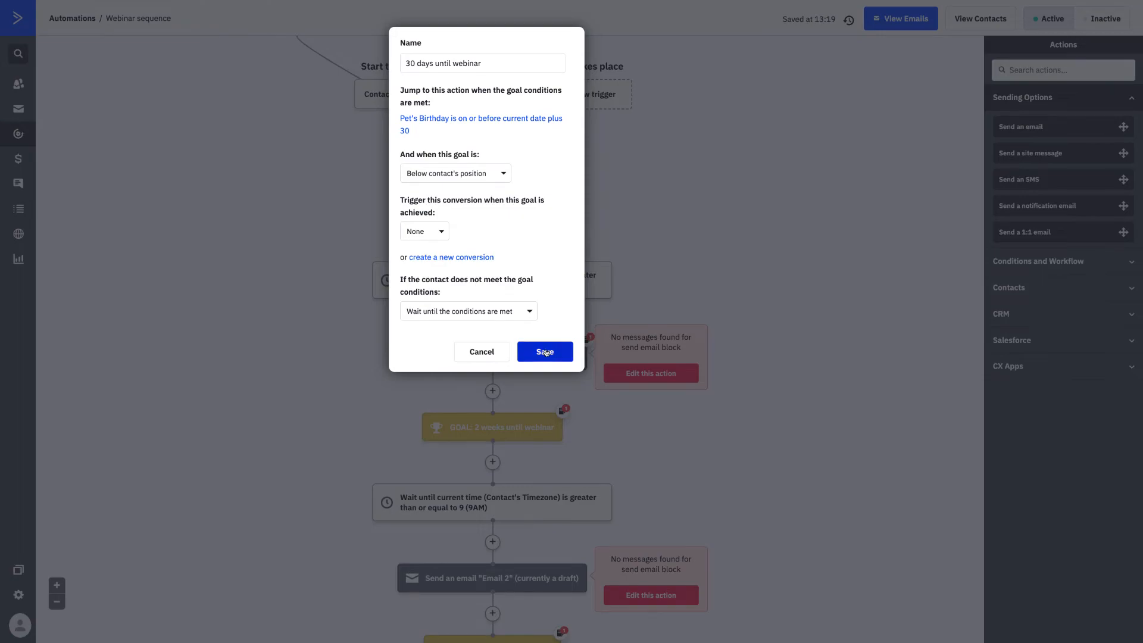
{"action": "left_click", "coordinate": [545, 351]}
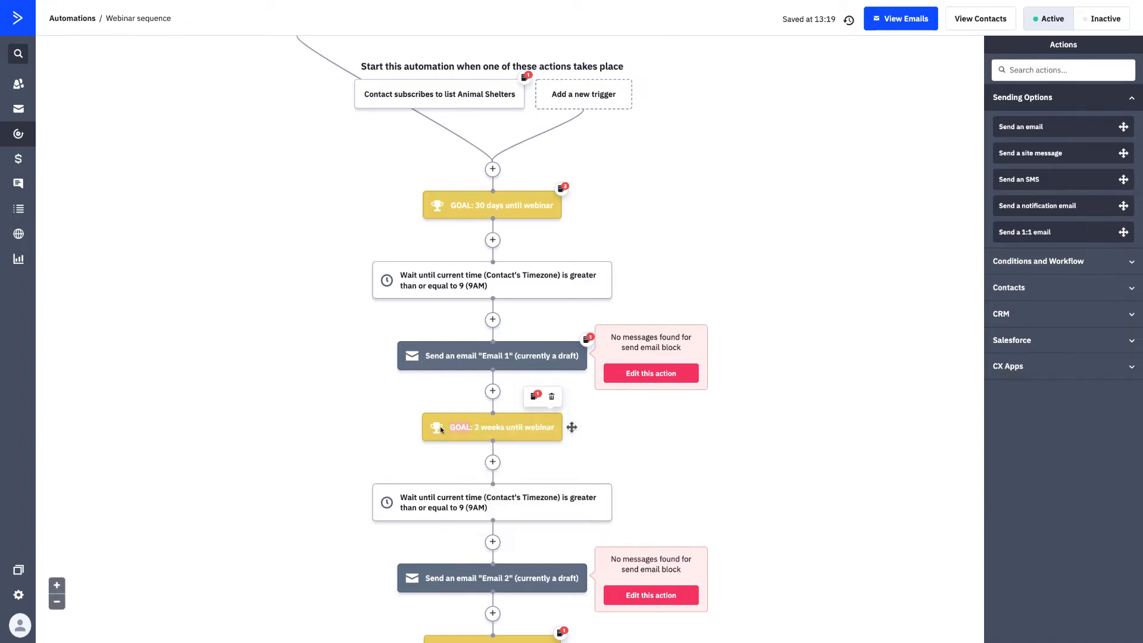
Save the '2 weeks until webinar' goal, applying below the contact and waiting until met
{"action": "left_click", "coordinate": [493, 426]}
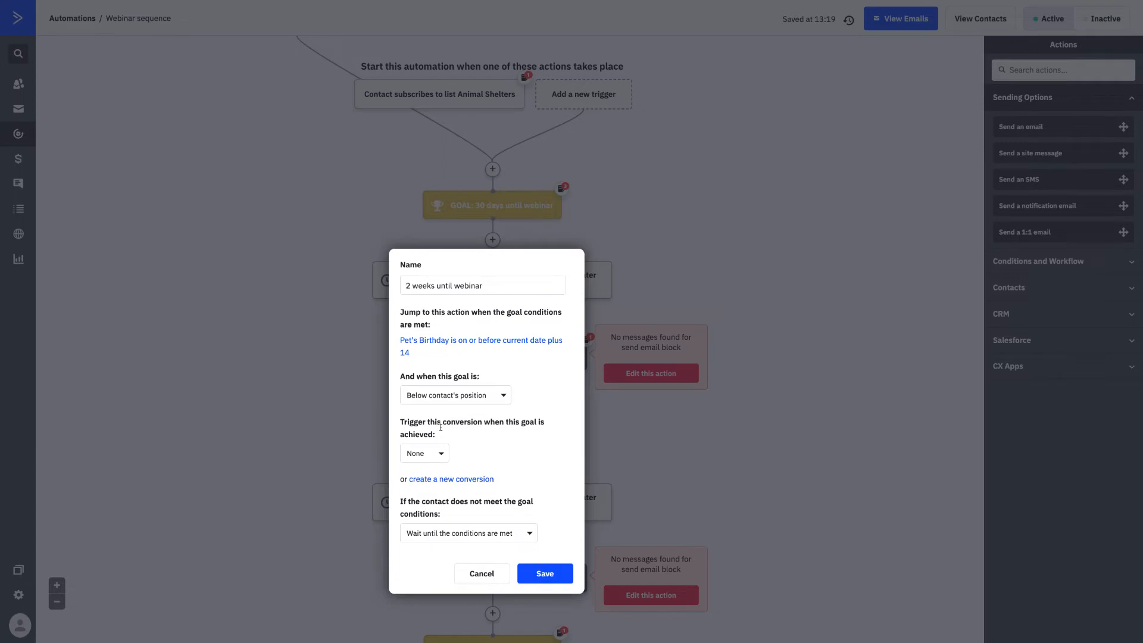
{"action": "mouse_move", "coordinate": [465, 519]}
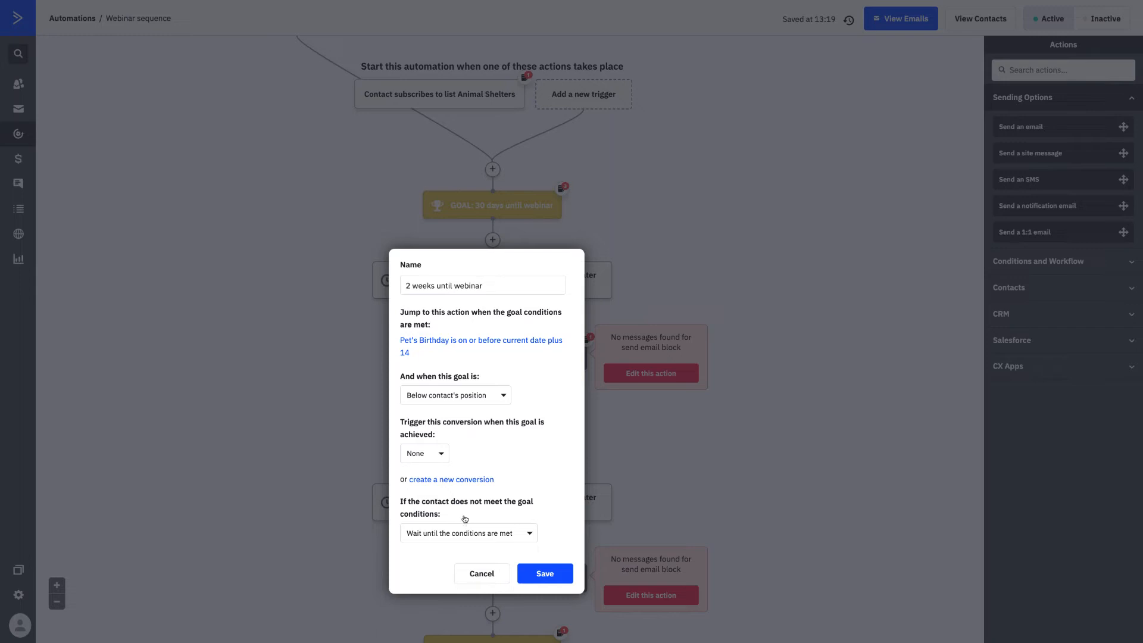
{"action": "left_click", "coordinate": [454, 395]}
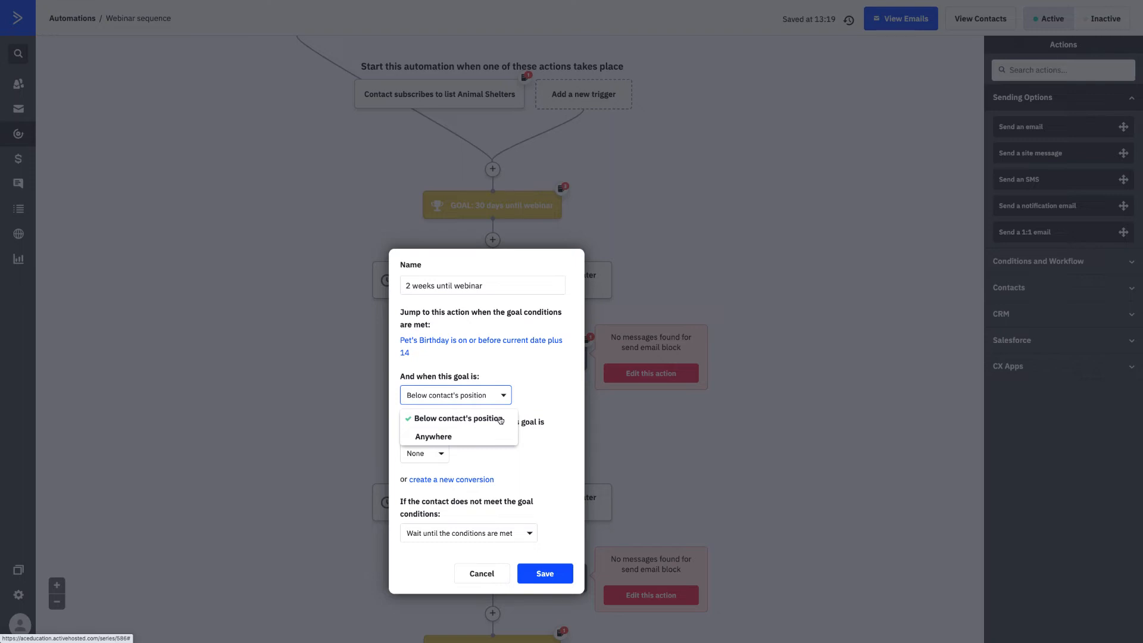
{"action": "mouse_move", "coordinate": [499, 438]}
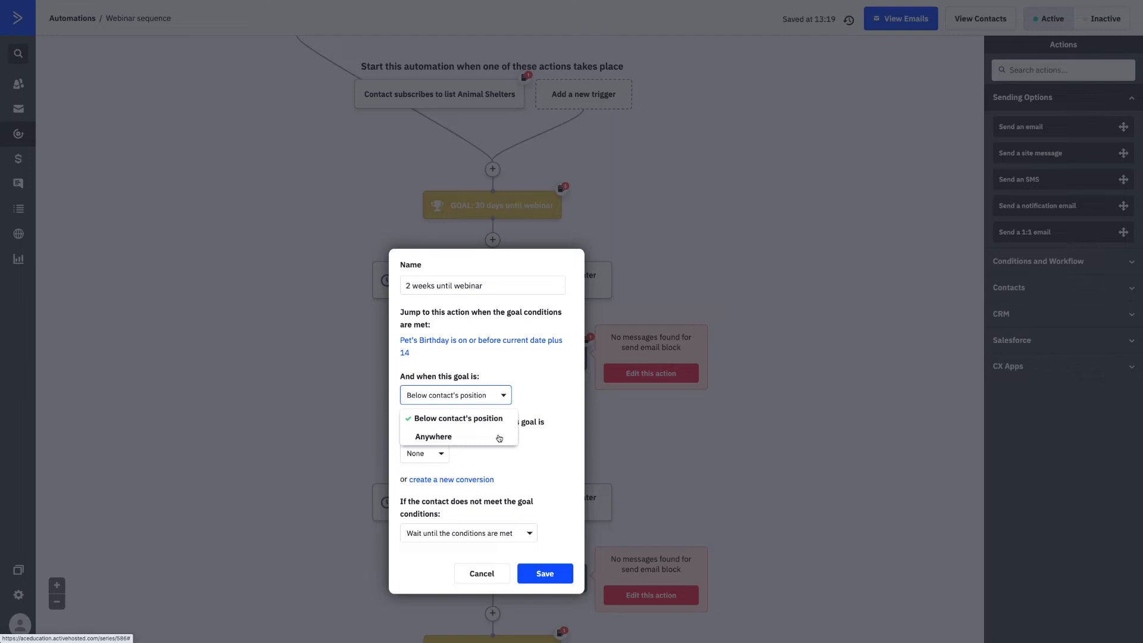
{"action": "left_click", "coordinate": [453, 418]}
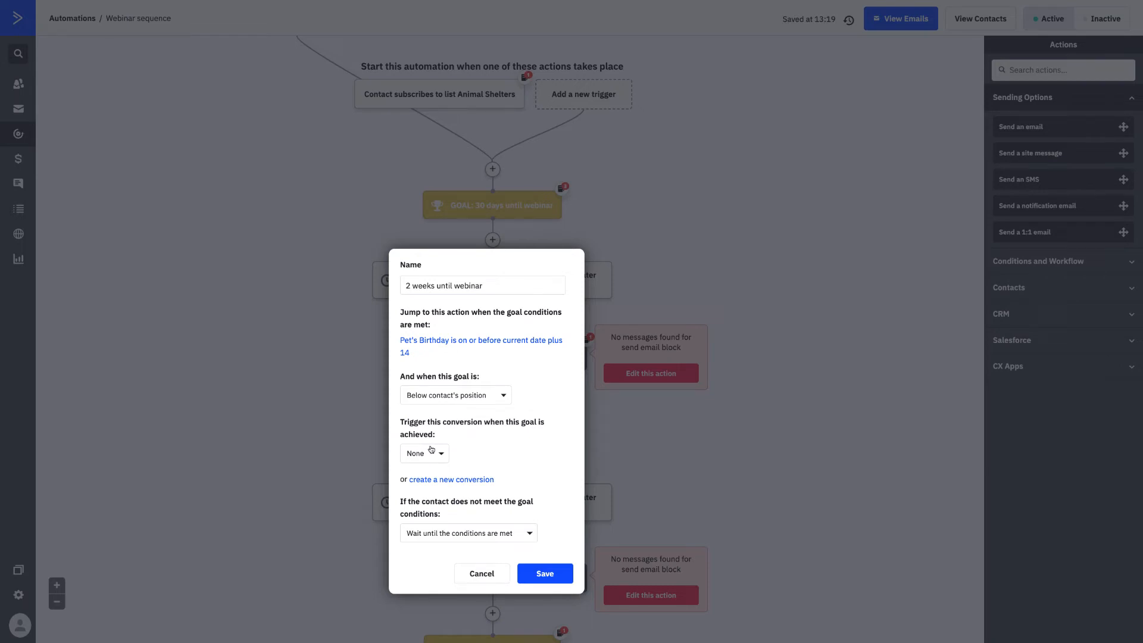
{"action": "mouse_move", "coordinate": [457, 519]}
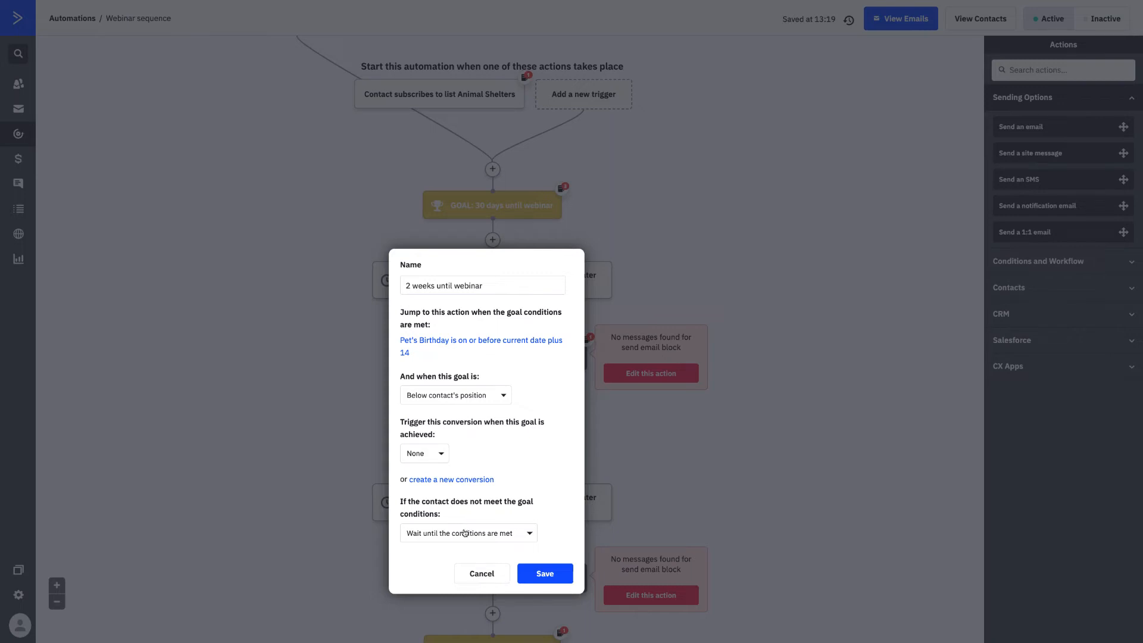
{"action": "left_click", "coordinate": [467, 533]}
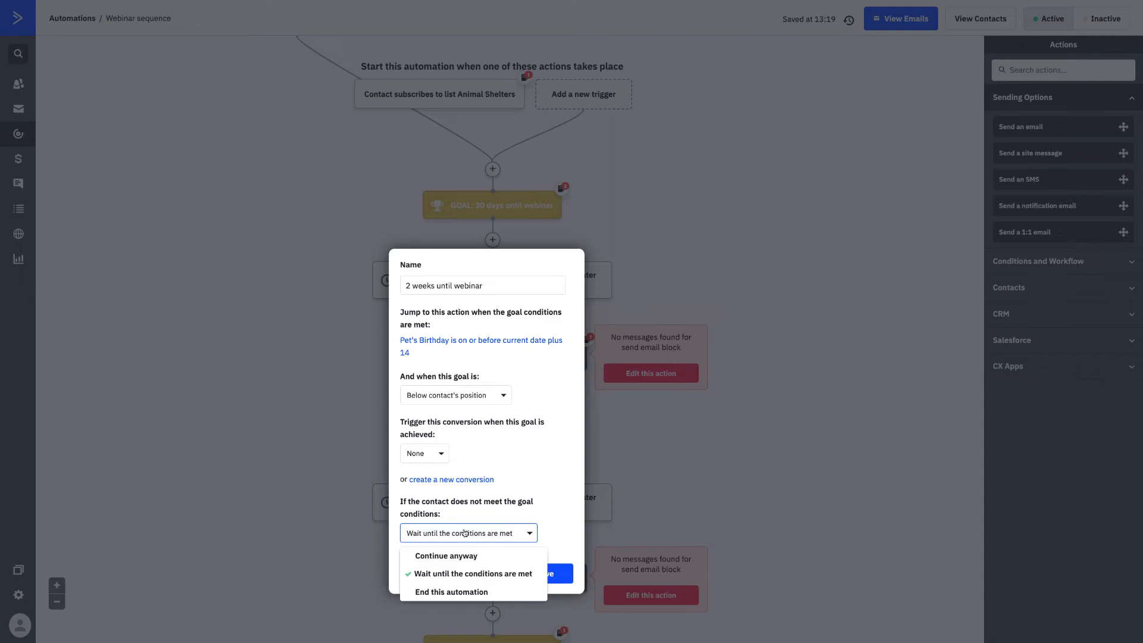
{"action": "mouse_move", "coordinate": [465, 563]}
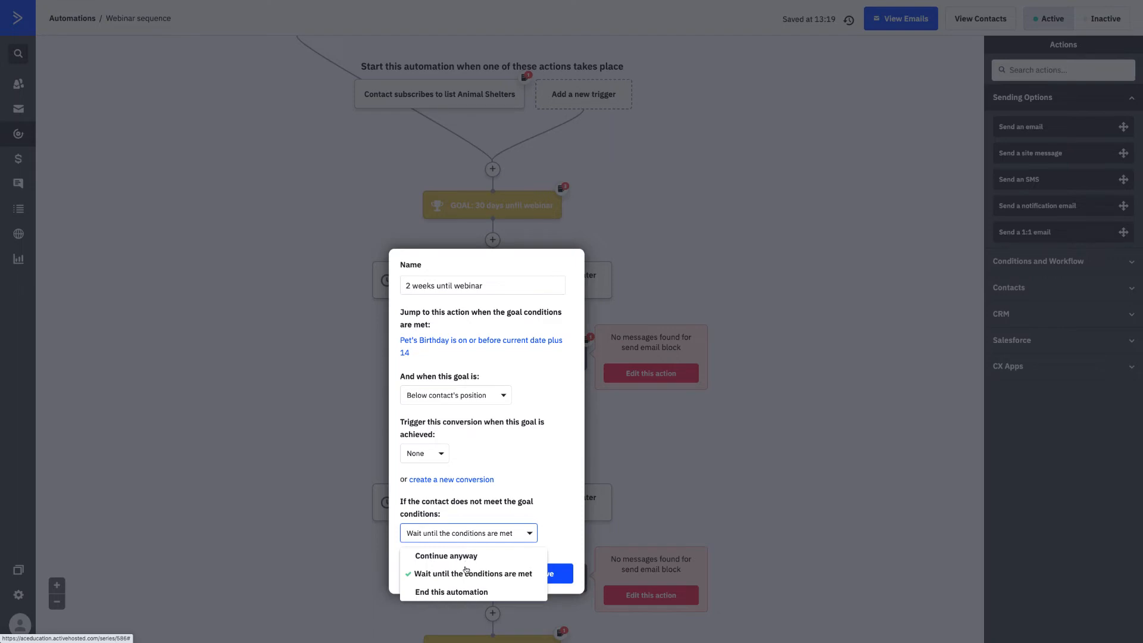
{"action": "mouse_move", "coordinate": [472, 572]}
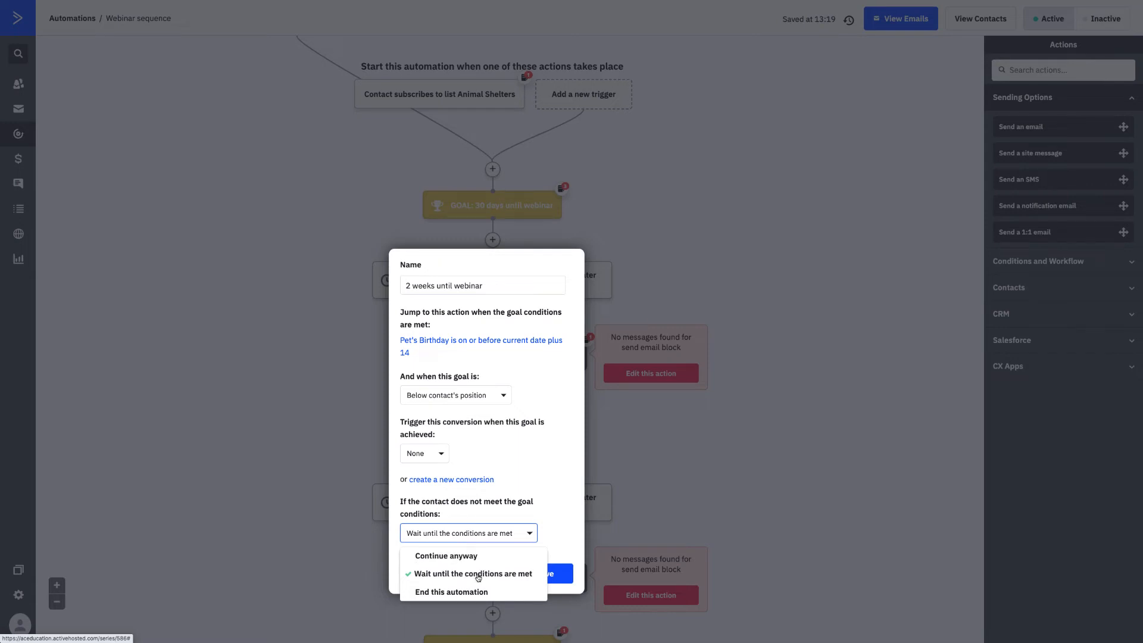
{"action": "left_click", "coordinate": [470, 572]}
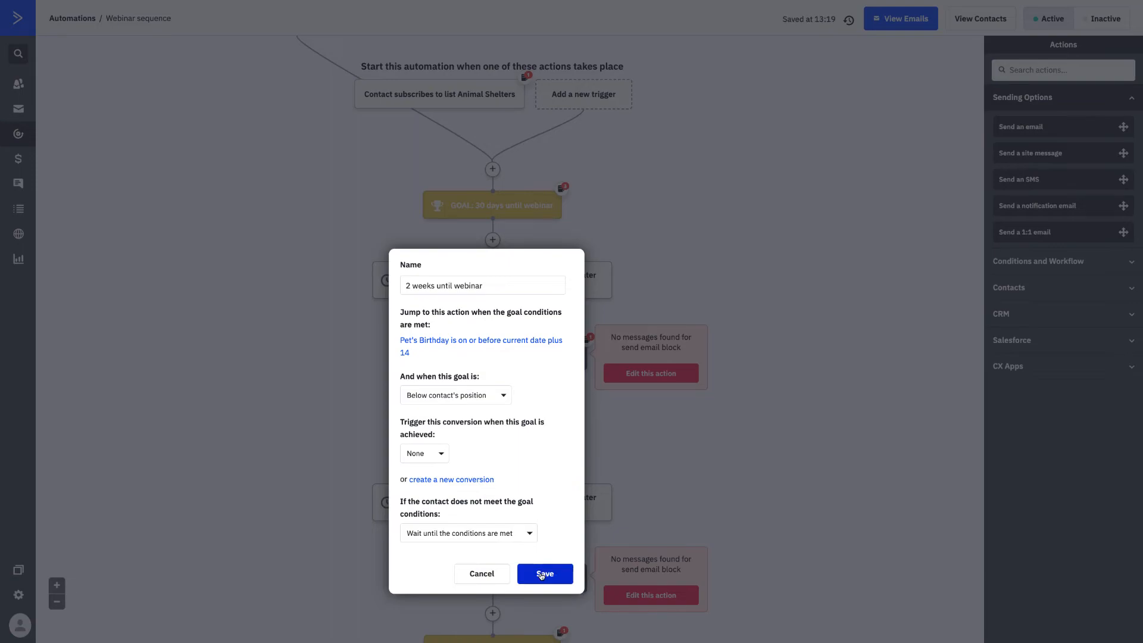
{"action": "left_click", "coordinate": [545, 573]}
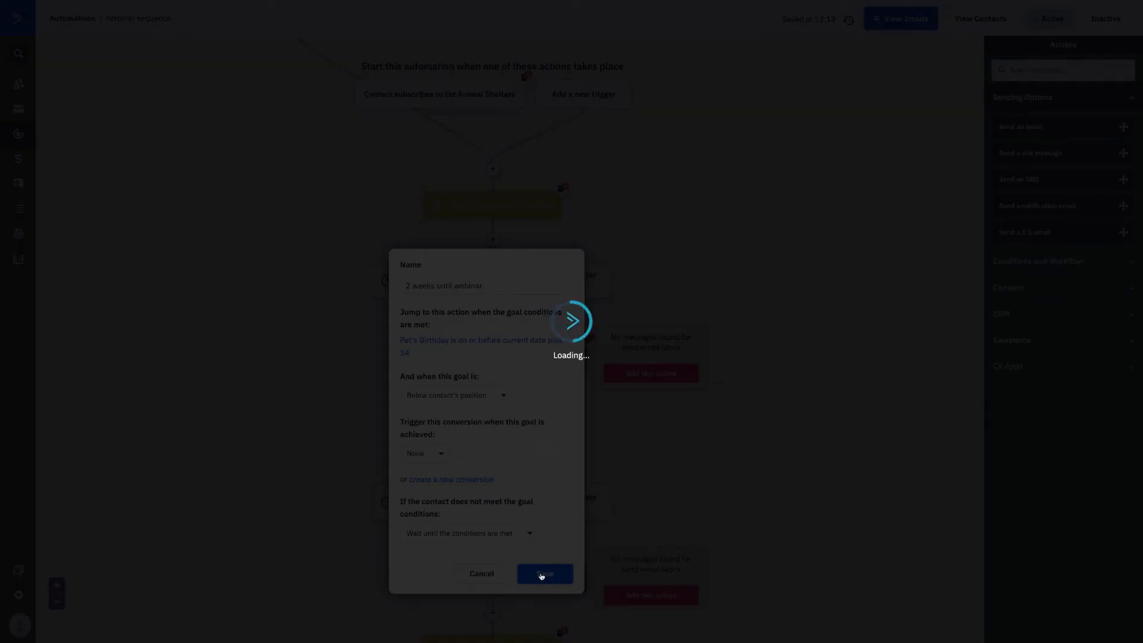
{"action": "left_click", "coordinate": [543, 574]}
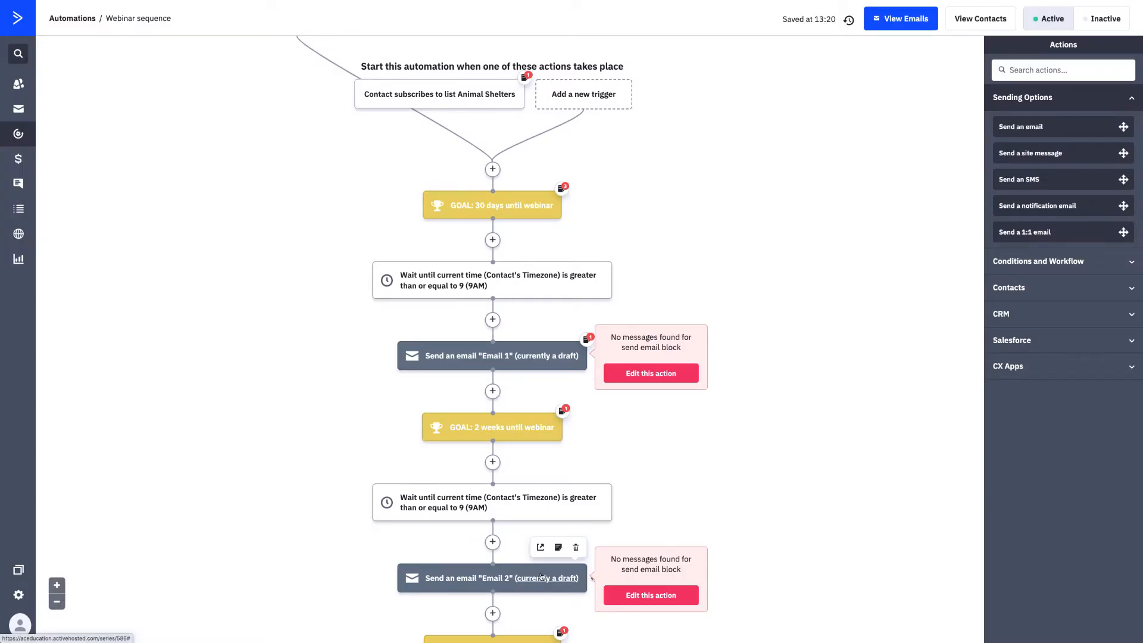
Scroll through the Webinar sequence workflow down to its end step
{"action": "scroll", "scroll_direction": "down", "scroll_amount": 3}
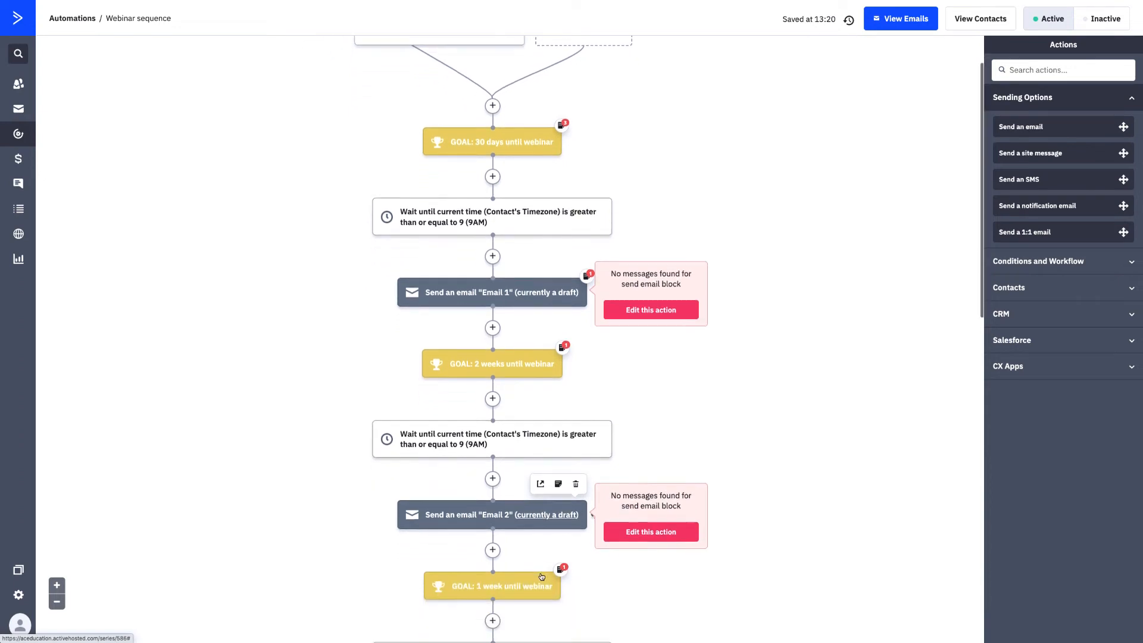
{"action": "scroll", "scroll_direction": "down", "scroll_amount": 3}
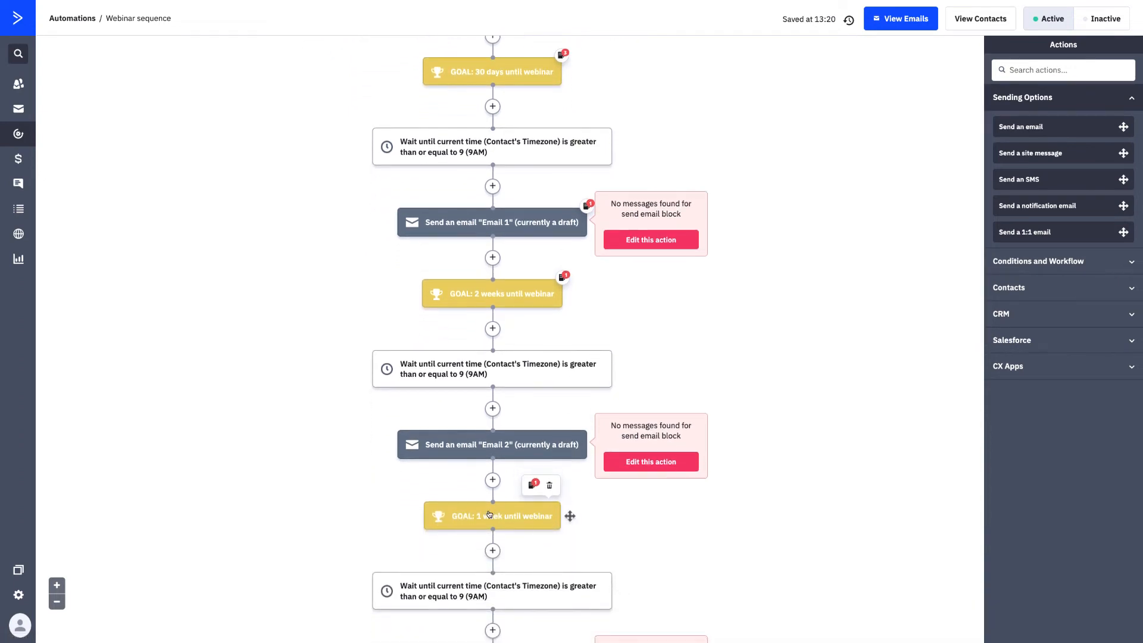
{"action": "scroll", "scroll_direction": "down", "scroll_amount": 3}
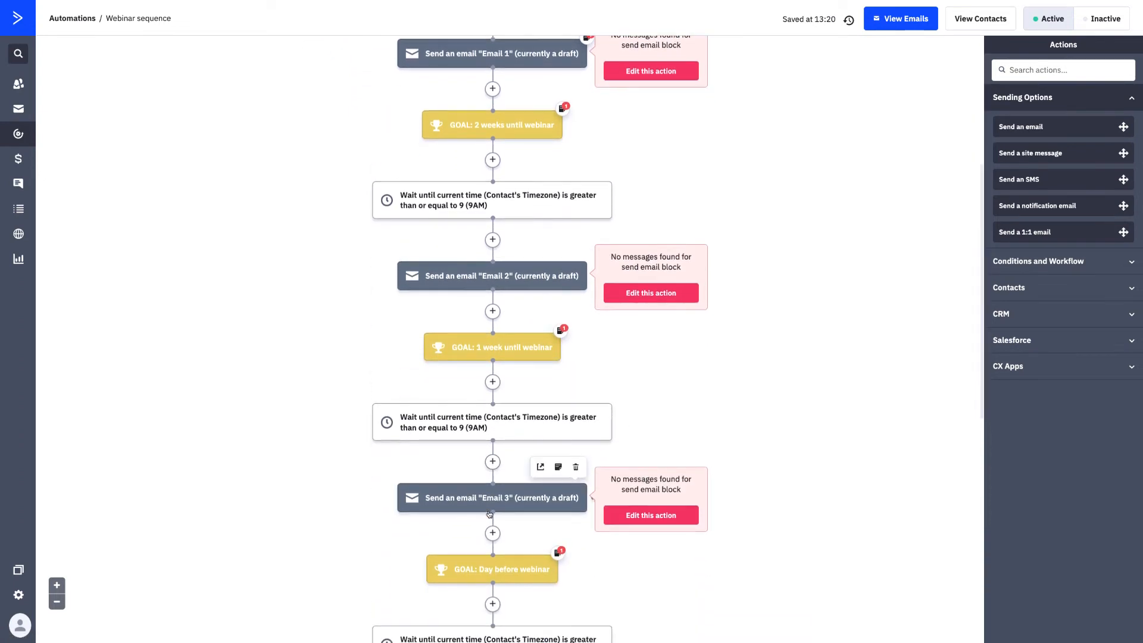
{"action": "scroll", "scroll_direction": "down", "scroll_amount": 3}
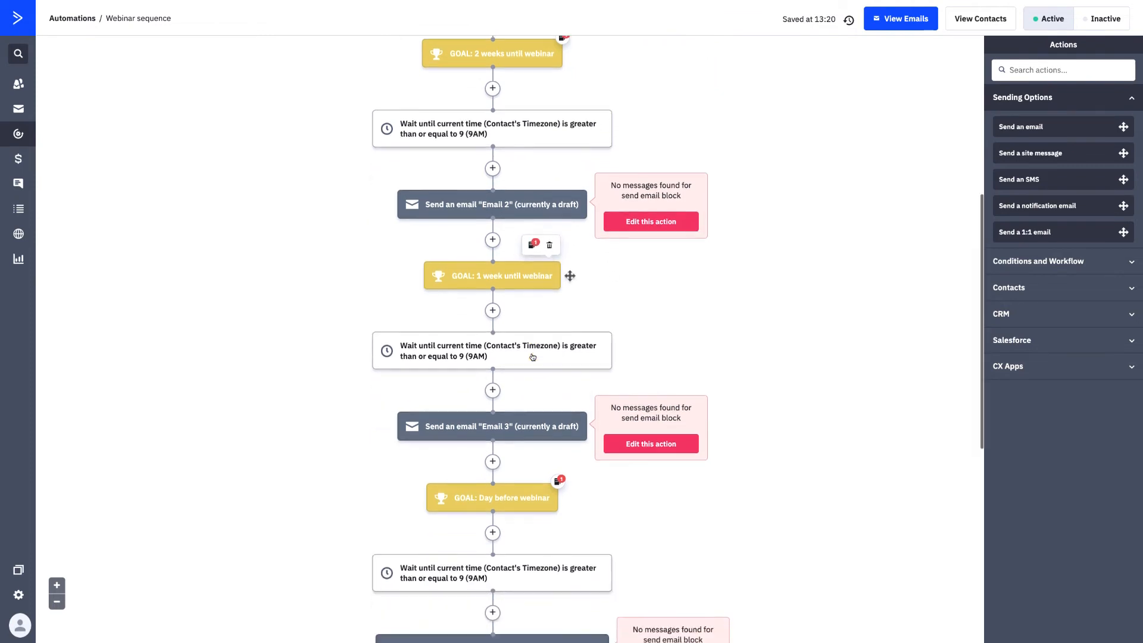
{"action": "scroll", "scroll_direction": "down", "scroll_amount": 3}
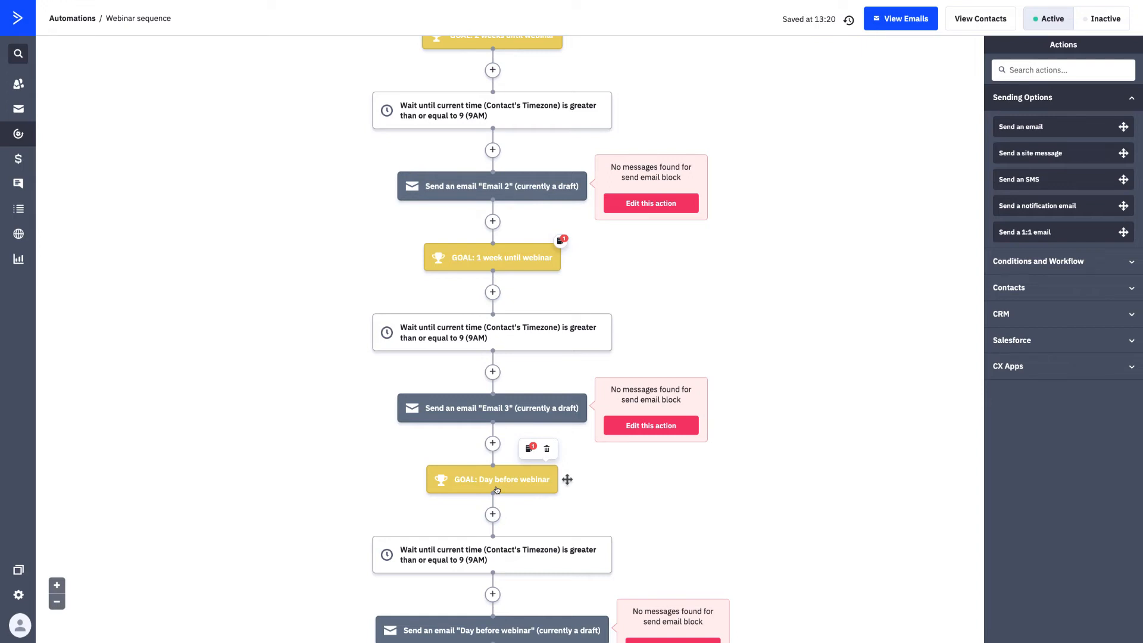
{"action": "scroll", "scroll_direction": "down", "scroll_amount": 3}
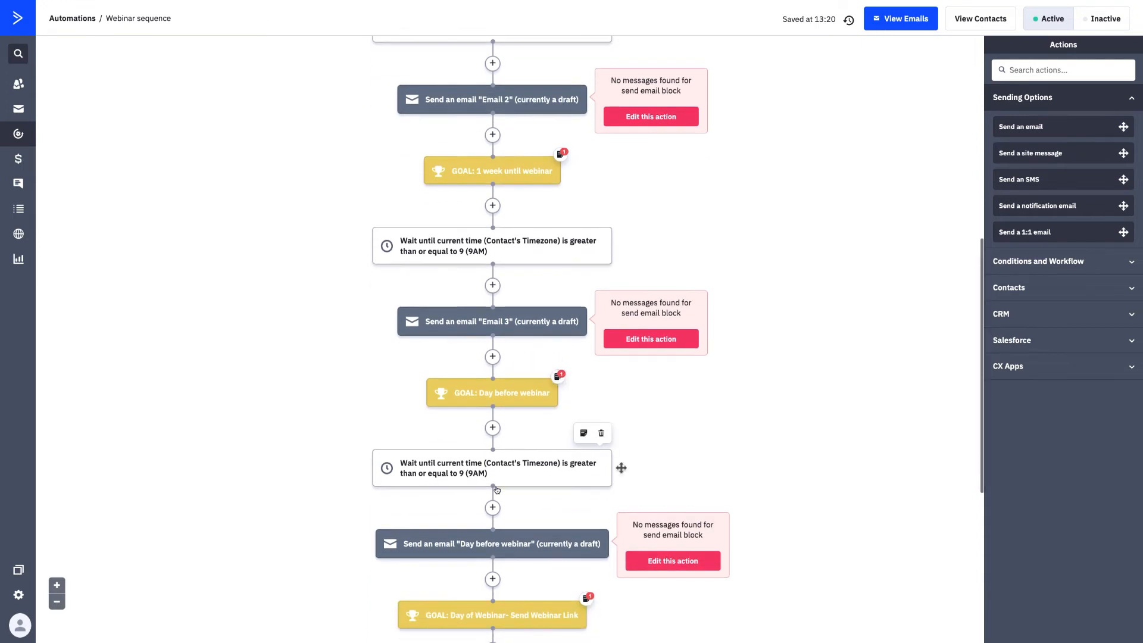
{"action": "scroll", "scroll_direction": "down", "scroll_amount": 3}
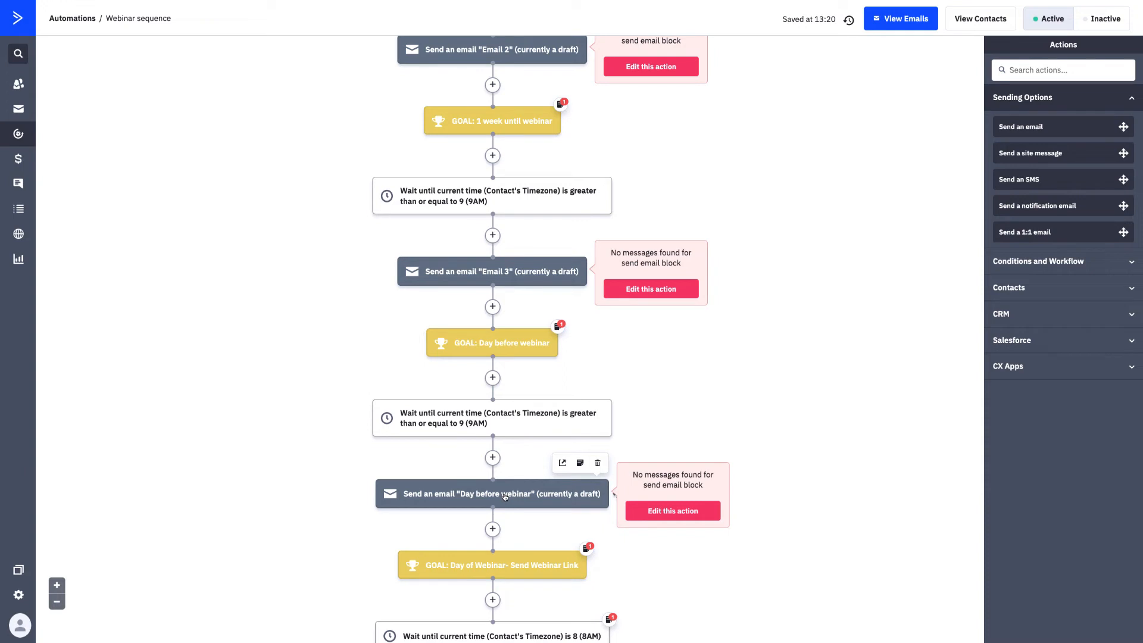
{"action": "scroll", "scroll_direction": "down", "scroll_amount": 3}
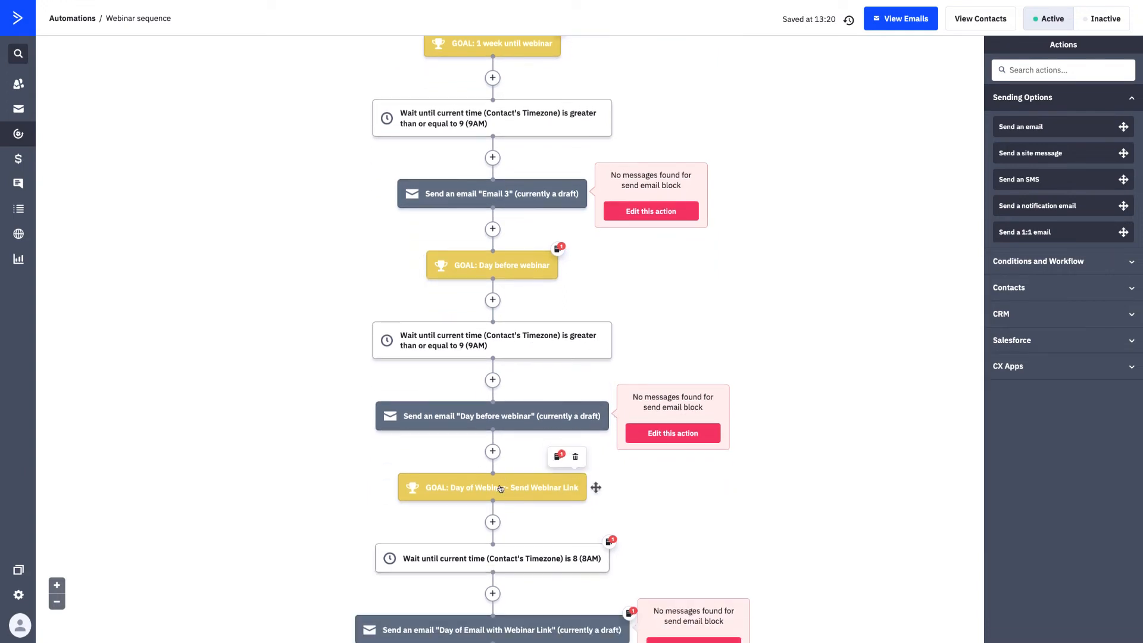
{"action": "scroll", "scroll_direction": "down", "scroll_amount": 3}
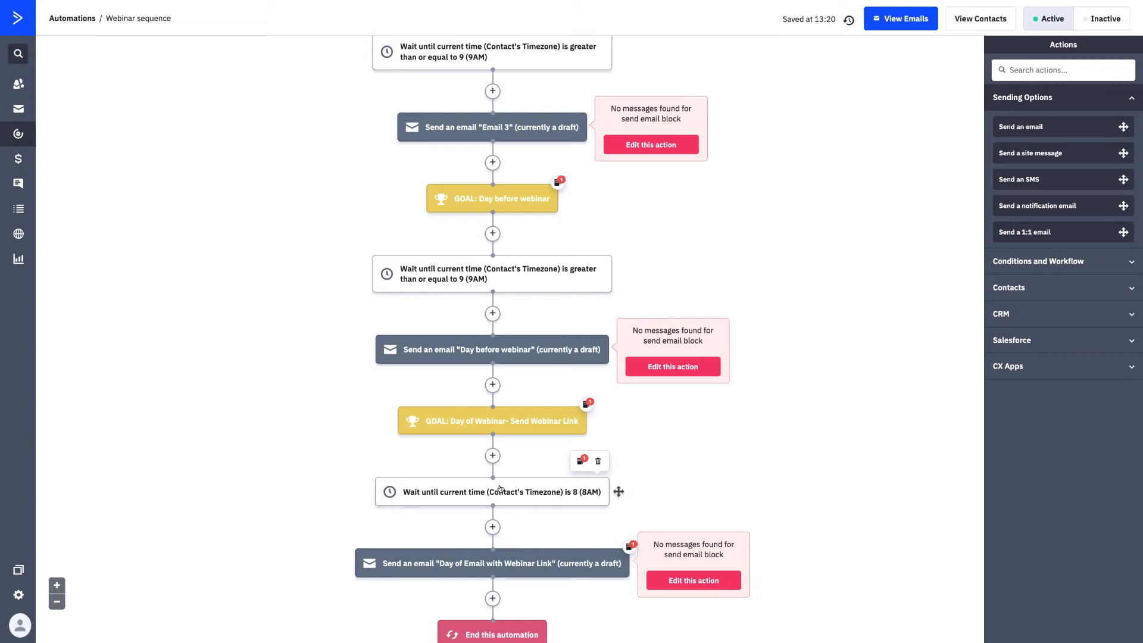
{"action": "scroll", "scroll_direction": "down", "scroll_amount": 3}
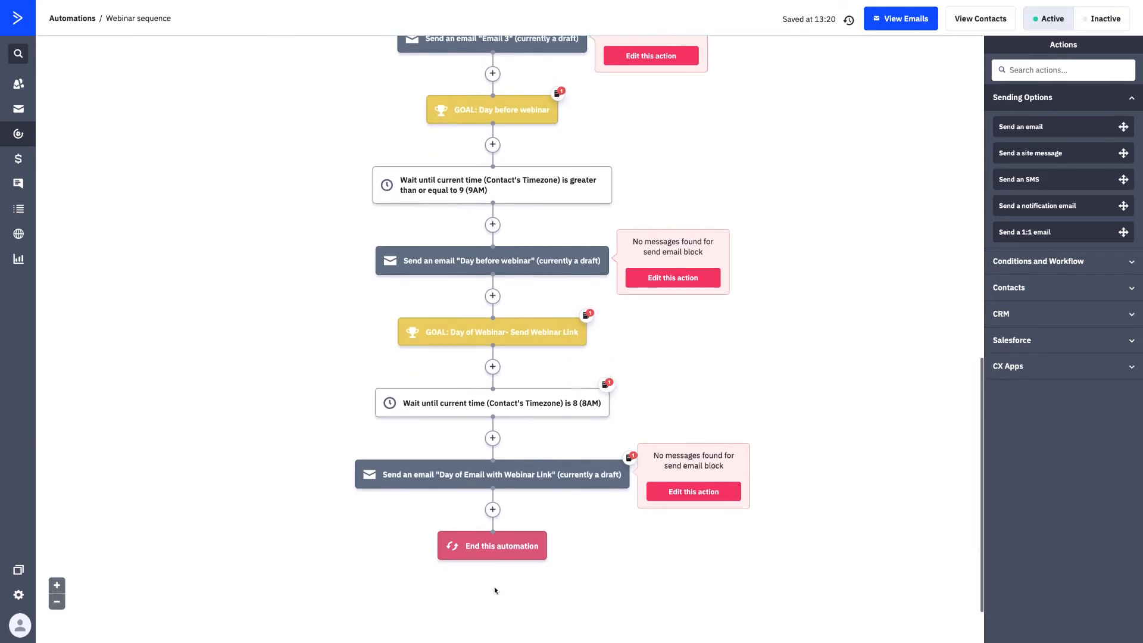
{"action": "mouse_move", "coordinate": [506, 532]}
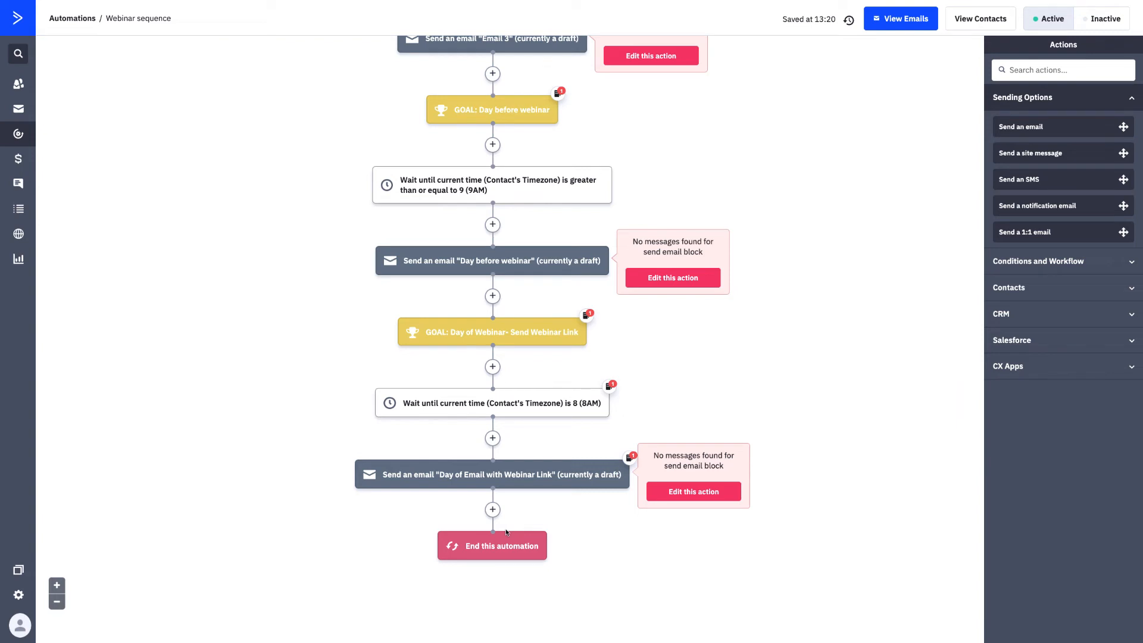
{"action": "mouse_move", "coordinate": [17, 134]}
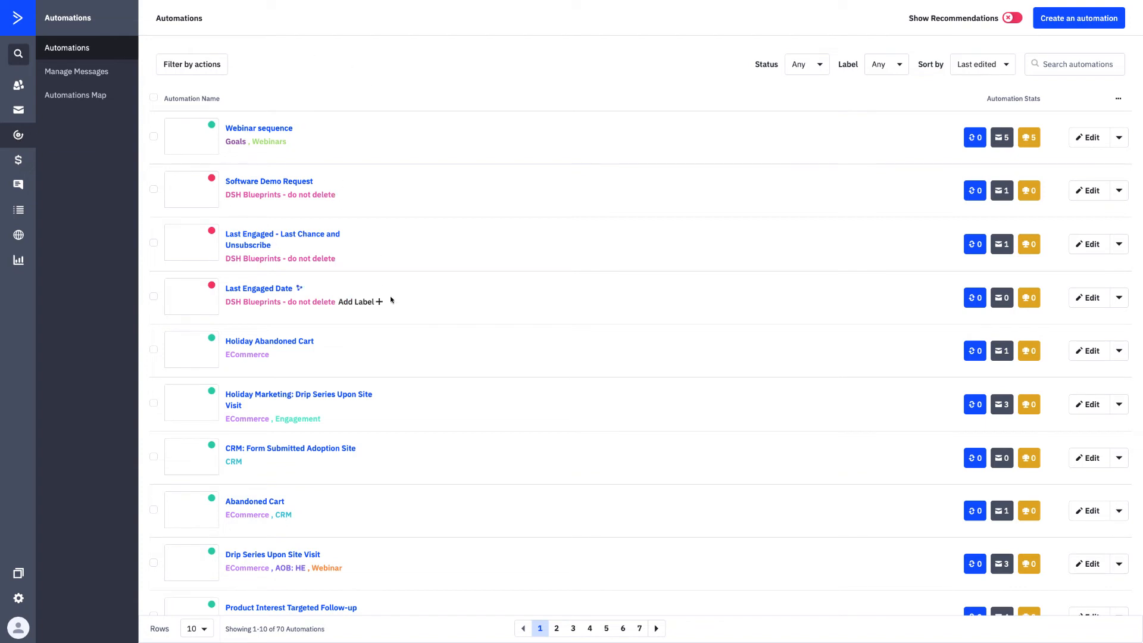
Scroll the automations list and open 'Product Interest Targeted Follow-up'
{"action": "scroll", "scroll_direction": "down", "scroll_amount": 3}
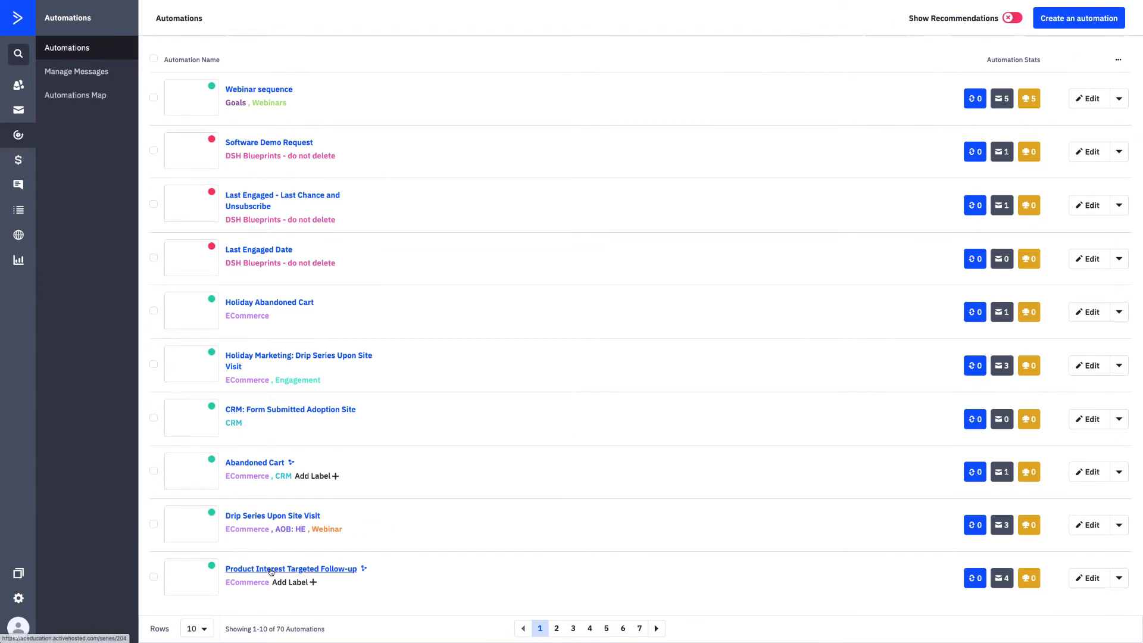
{"action": "mouse_move", "coordinate": [270, 573]}
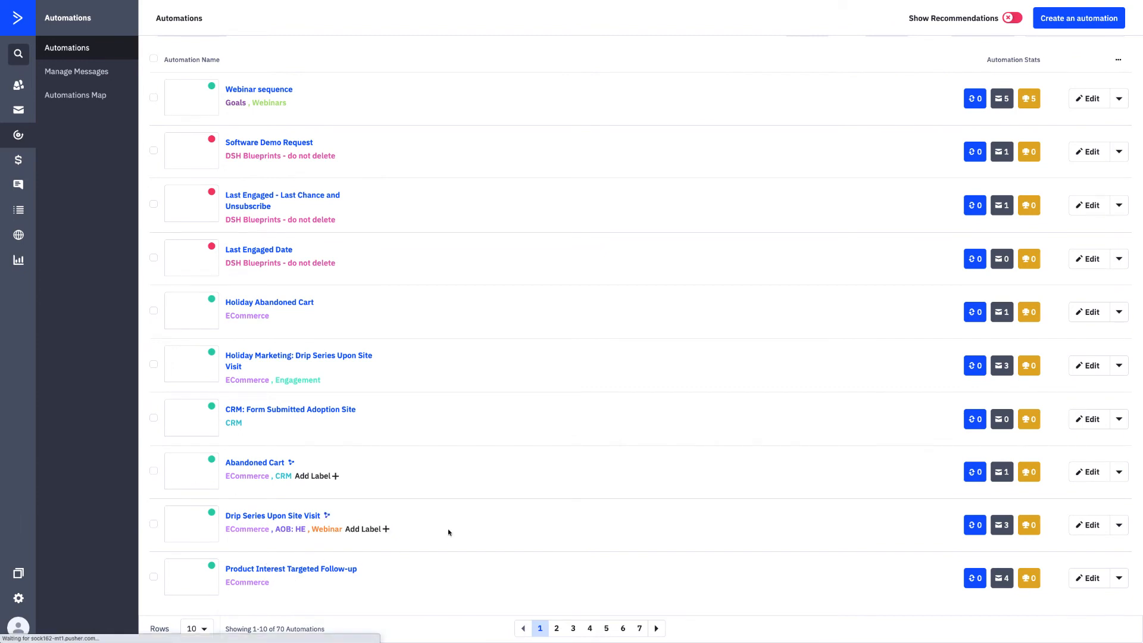
{"action": "left_click", "coordinate": [290, 568]}
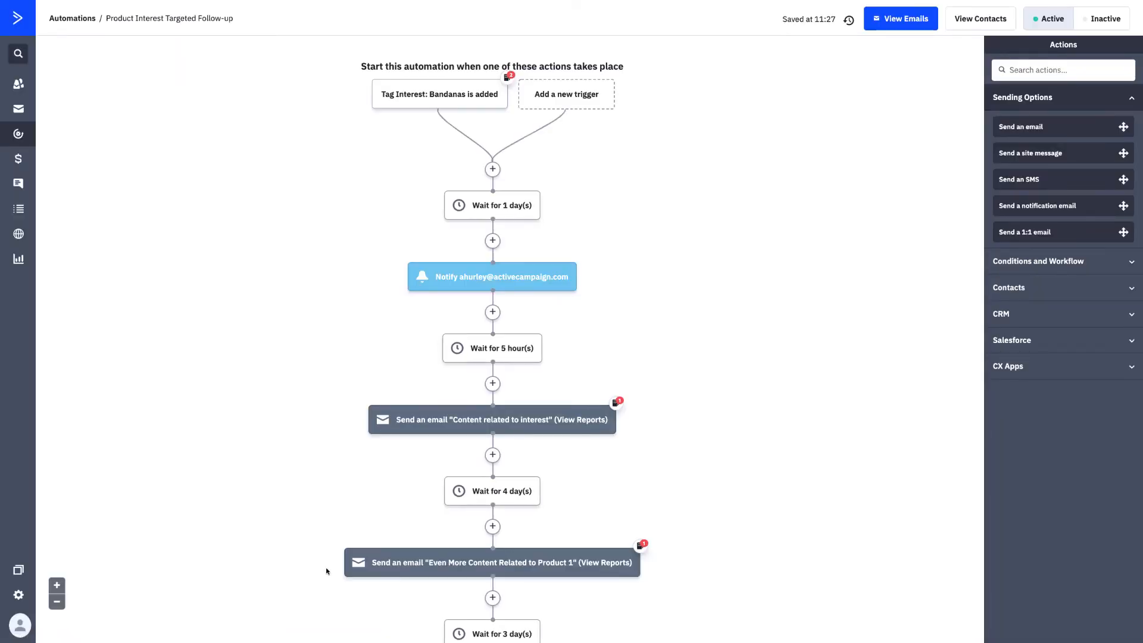
{"action": "mouse_move", "coordinate": [593, 349]}
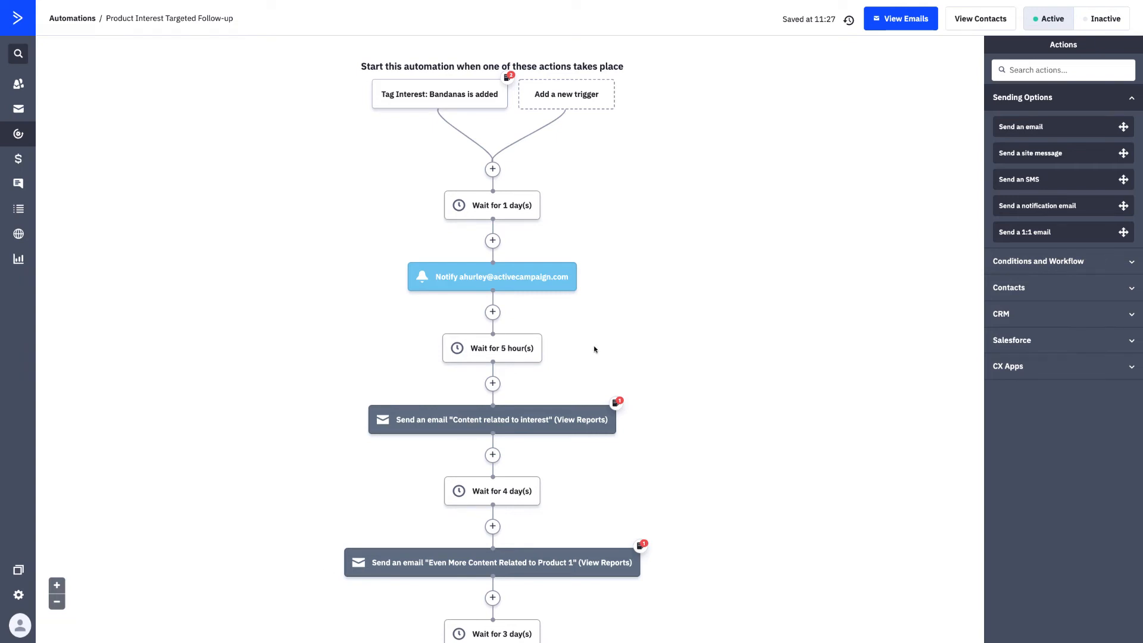
Delete the Notify action and the 'Wait for 1 day(s)' step, confirming each removal
{"action": "left_click", "coordinate": [567, 246]}
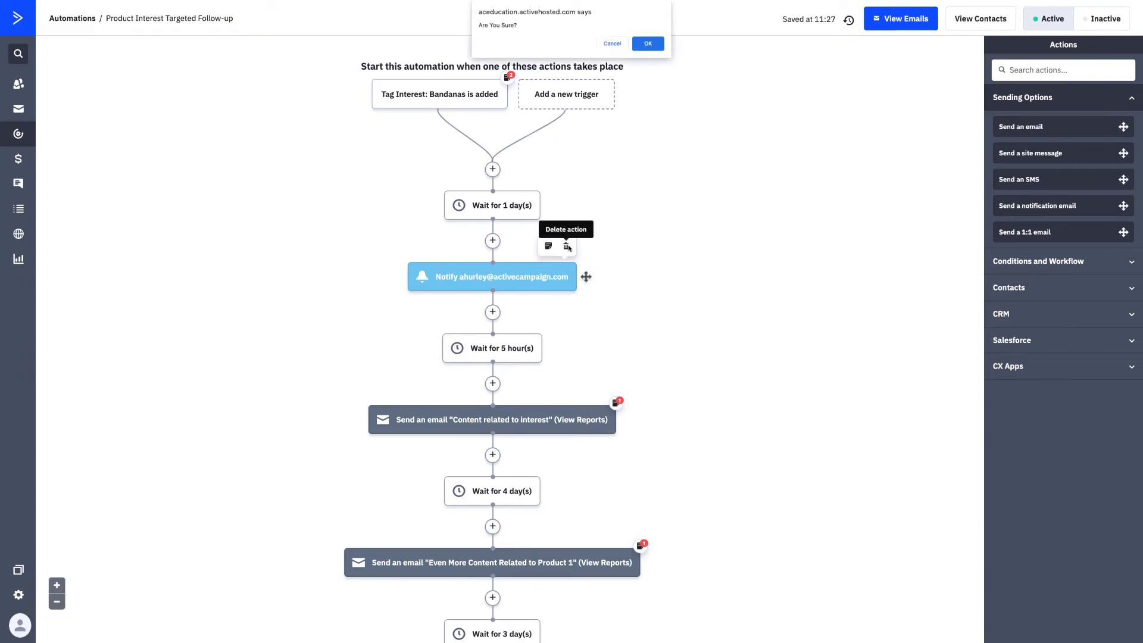
{"action": "left_click", "coordinate": [646, 44]}
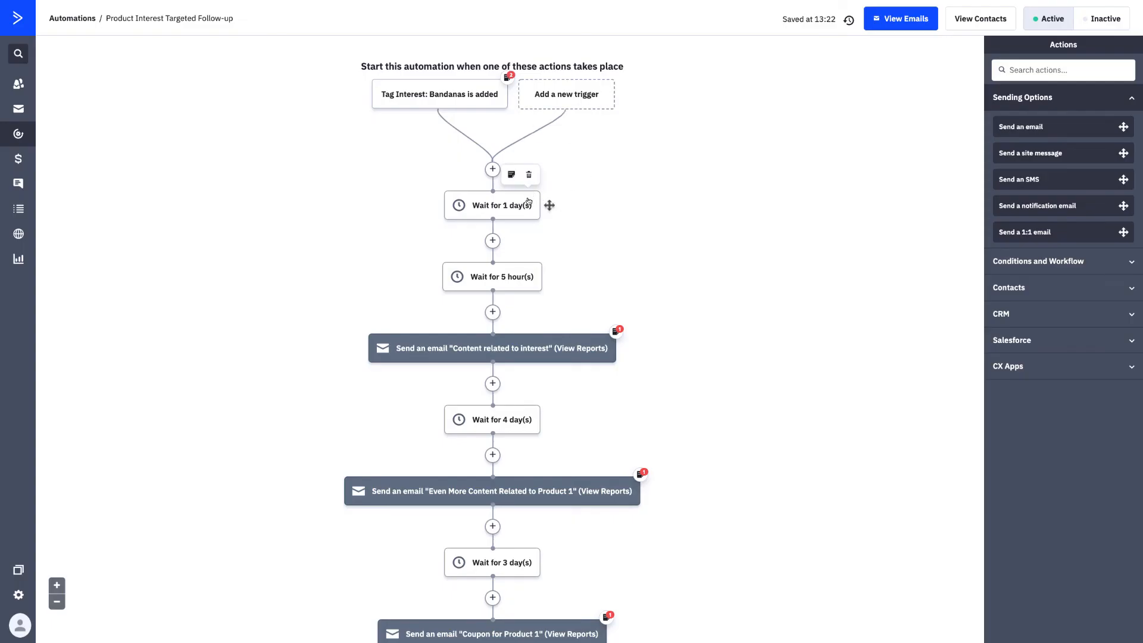
{"action": "left_click", "coordinate": [528, 175]}
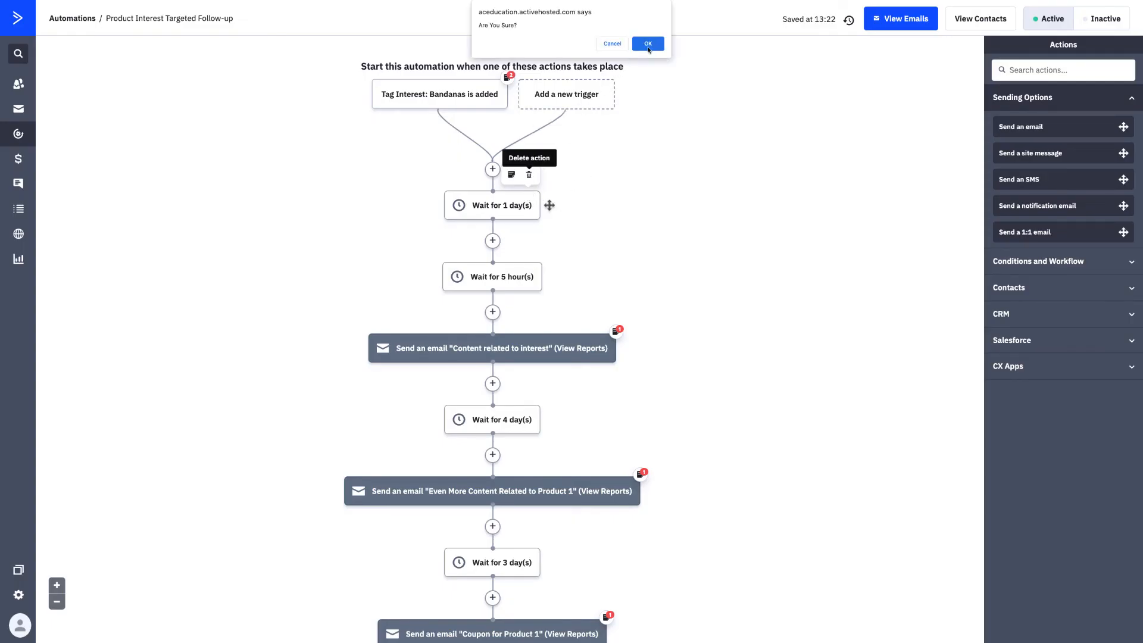
{"action": "left_click", "coordinate": [647, 43]}
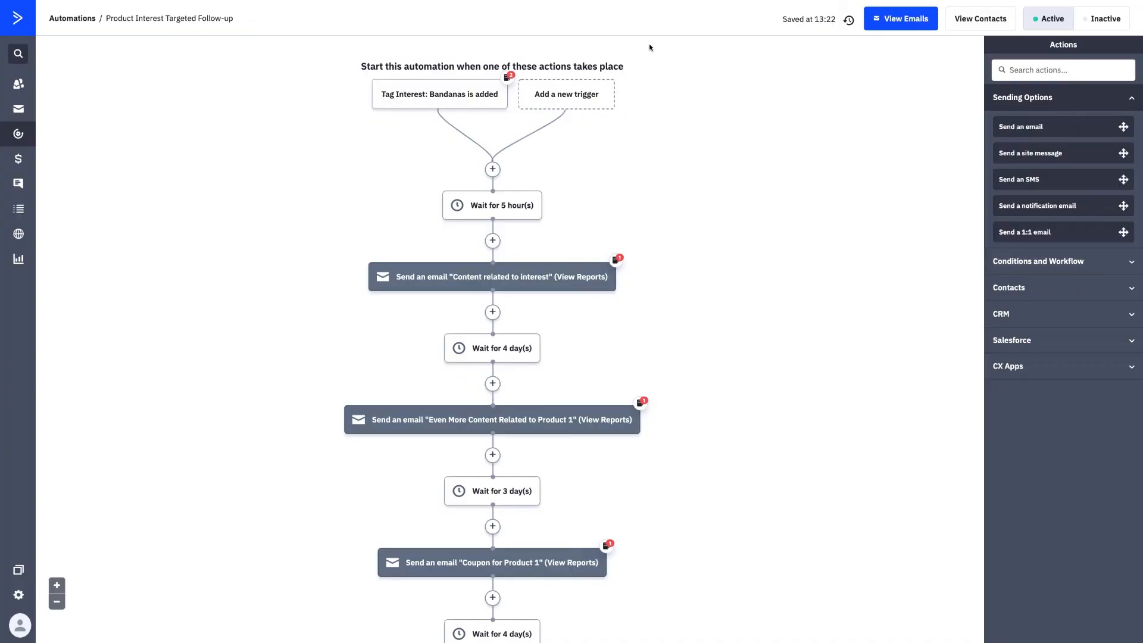
{"action": "mouse_move", "coordinate": [542, 153]}
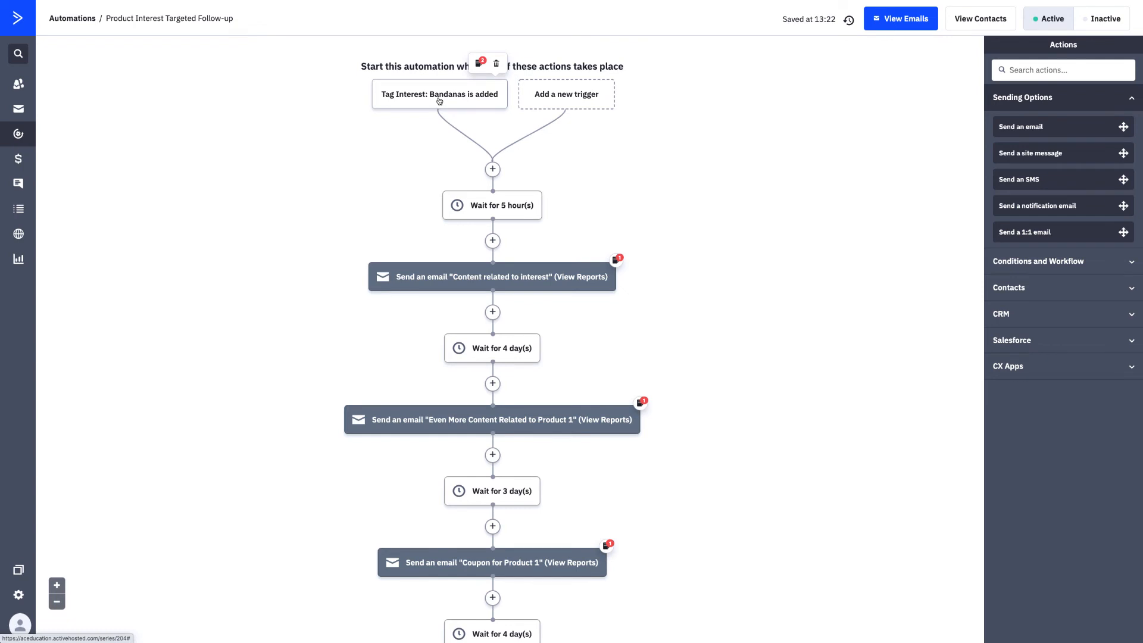
{"action": "scroll", "scroll_direction": "down", "scroll_amount": 3}
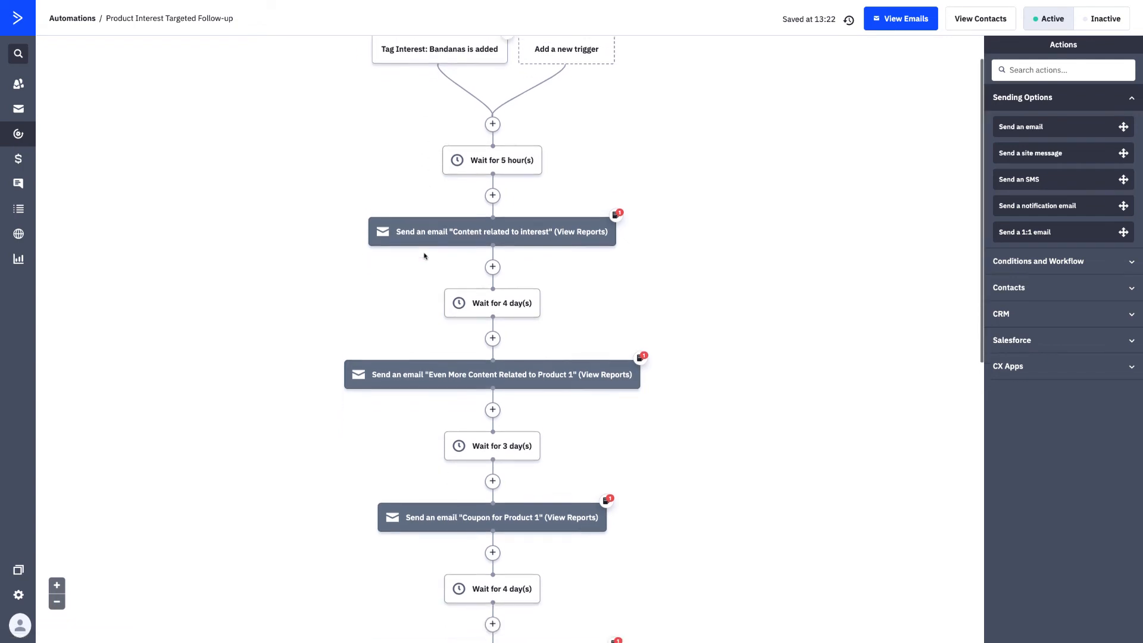
{"action": "scroll", "scroll_direction": "down", "scroll_amount": 3}
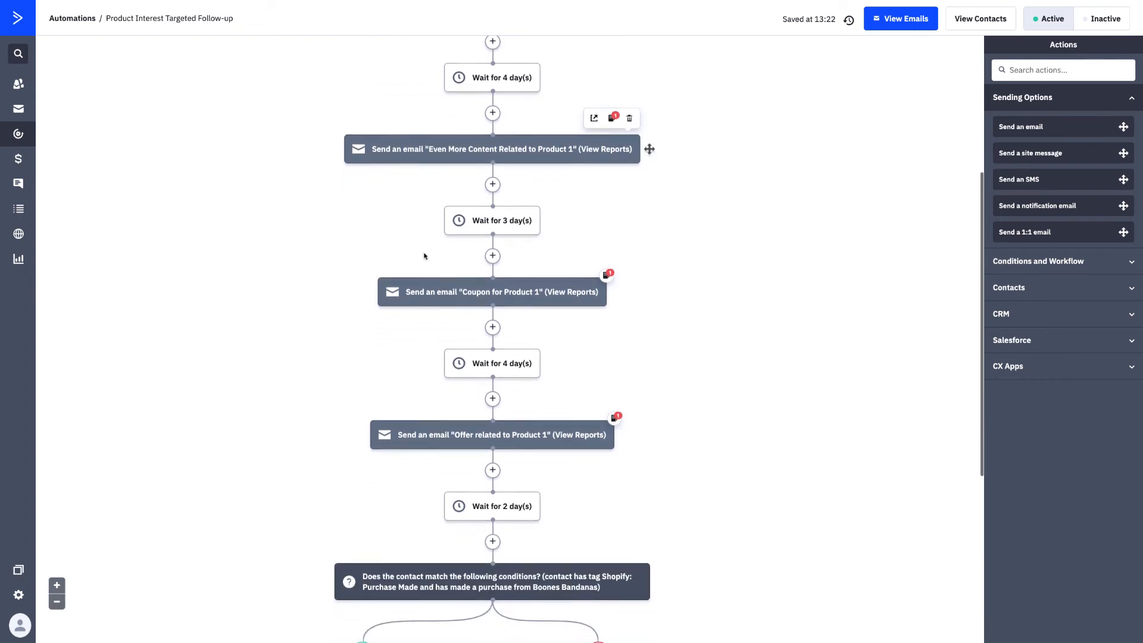
{"action": "scroll", "scroll_direction": "down", "scroll_amount": 3}
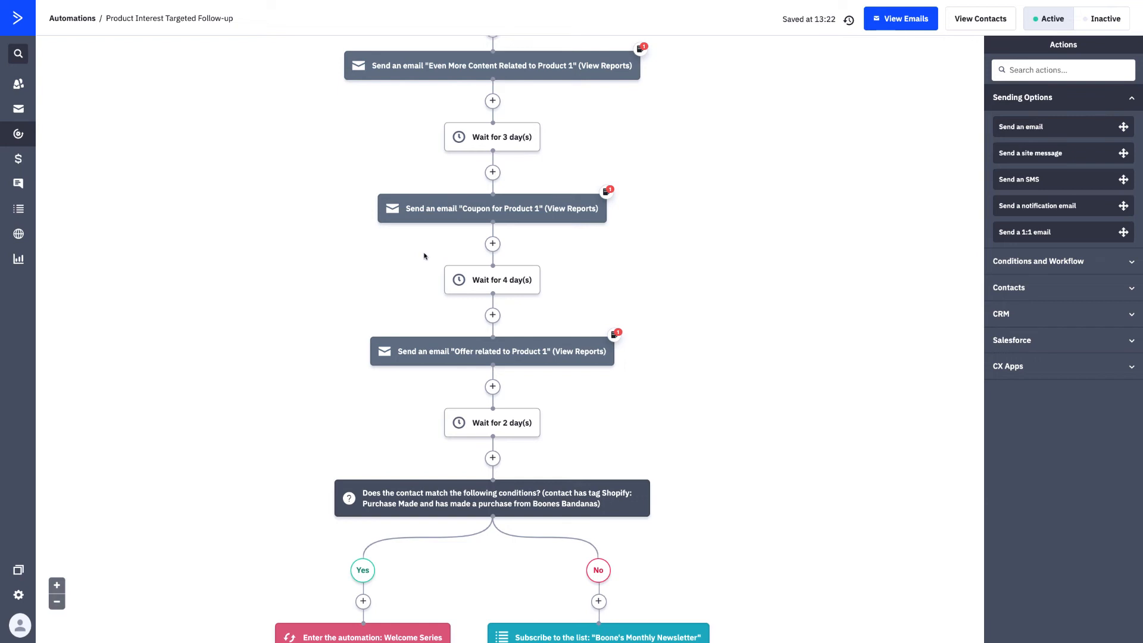
{"action": "scroll", "scroll_direction": "down", "scroll_amount": 3}
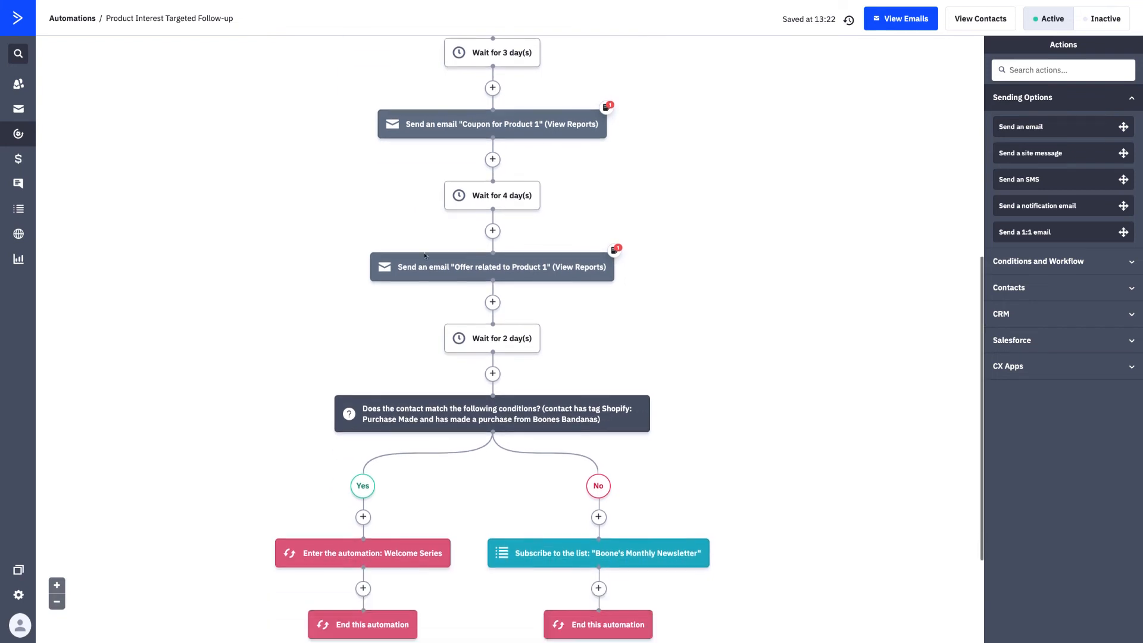
{"action": "scroll", "scroll_direction": "down", "scroll_amount": 3}
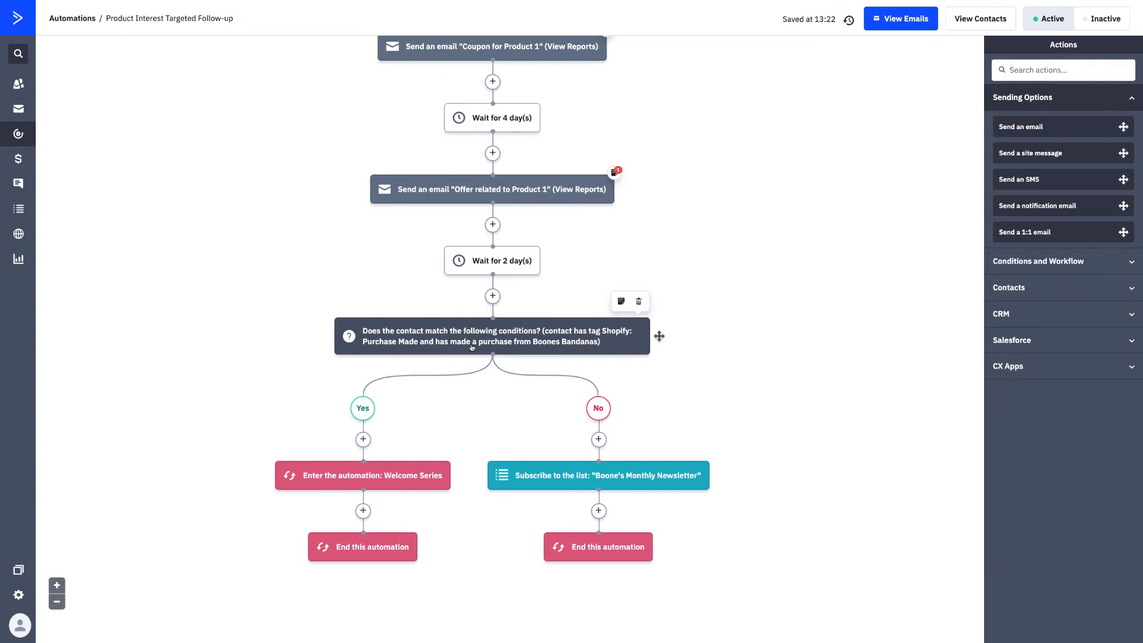
{"action": "mouse_move", "coordinate": [532, 338]}
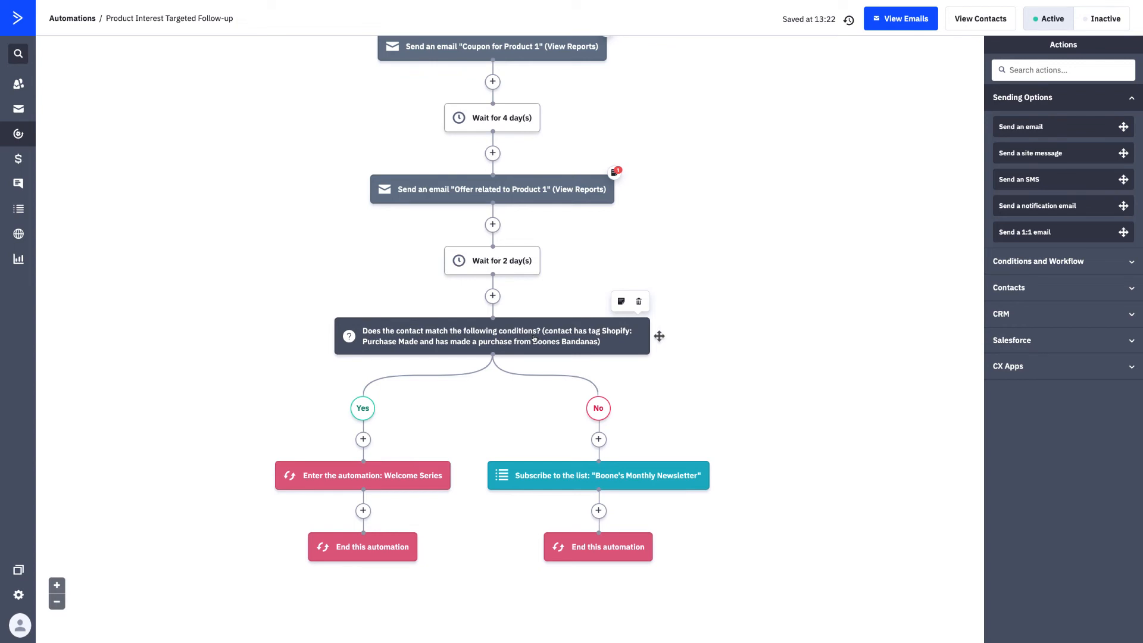
{"action": "mouse_move", "coordinate": [492, 315]}
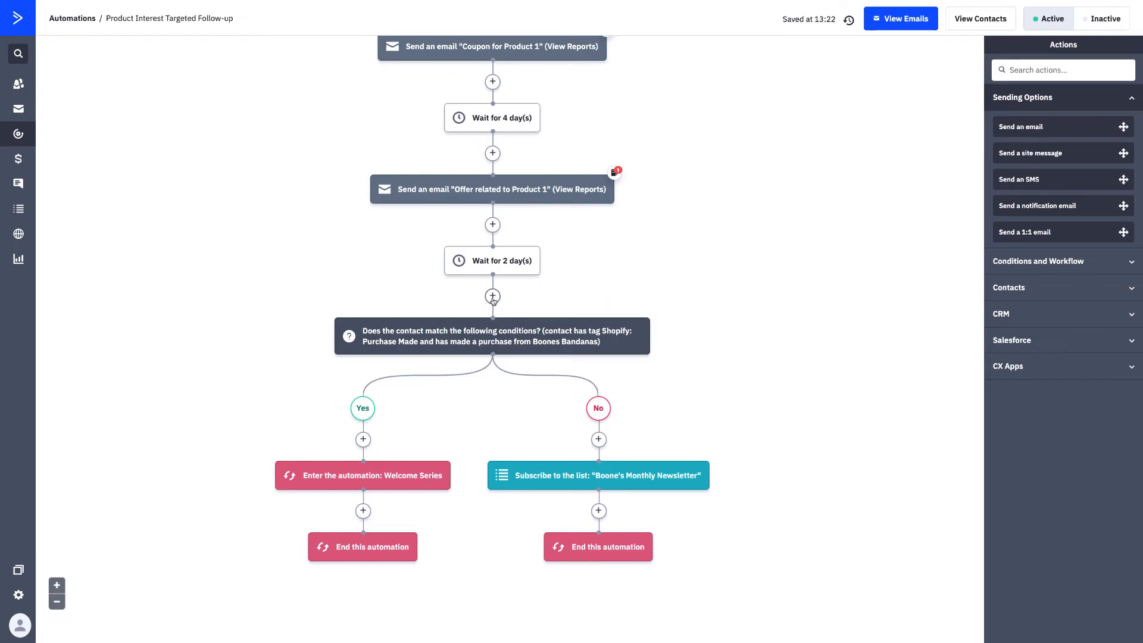
Insert a Goal step named 'Purchase' before the if/else branch
{"action": "left_click", "coordinate": [492, 295]}
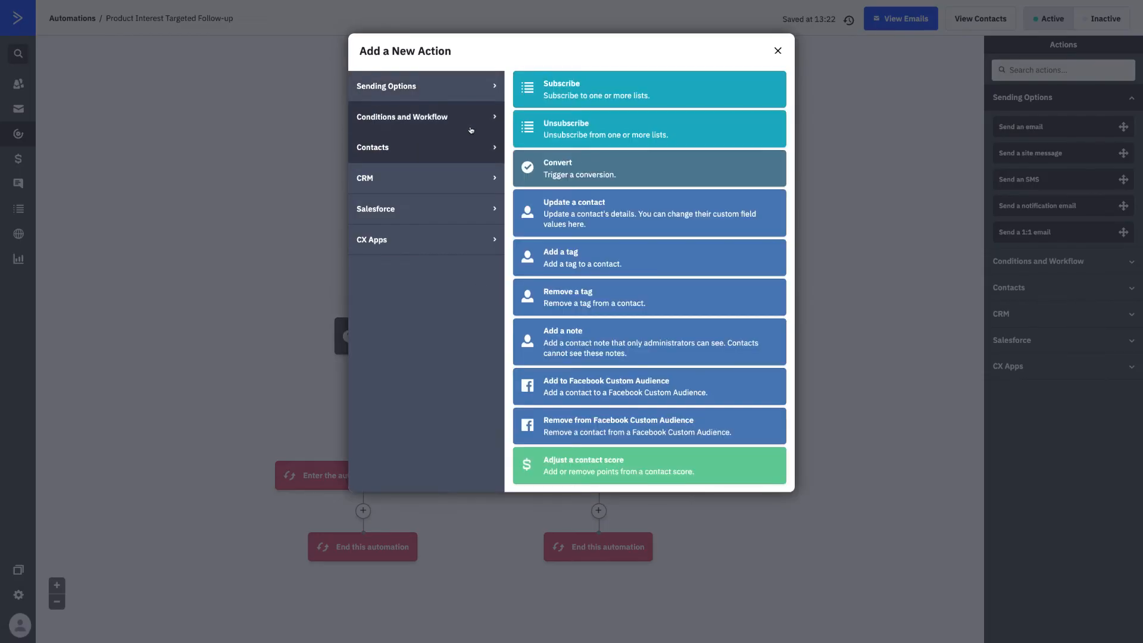
{"action": "left_click", "coordinate": [401, 117]}
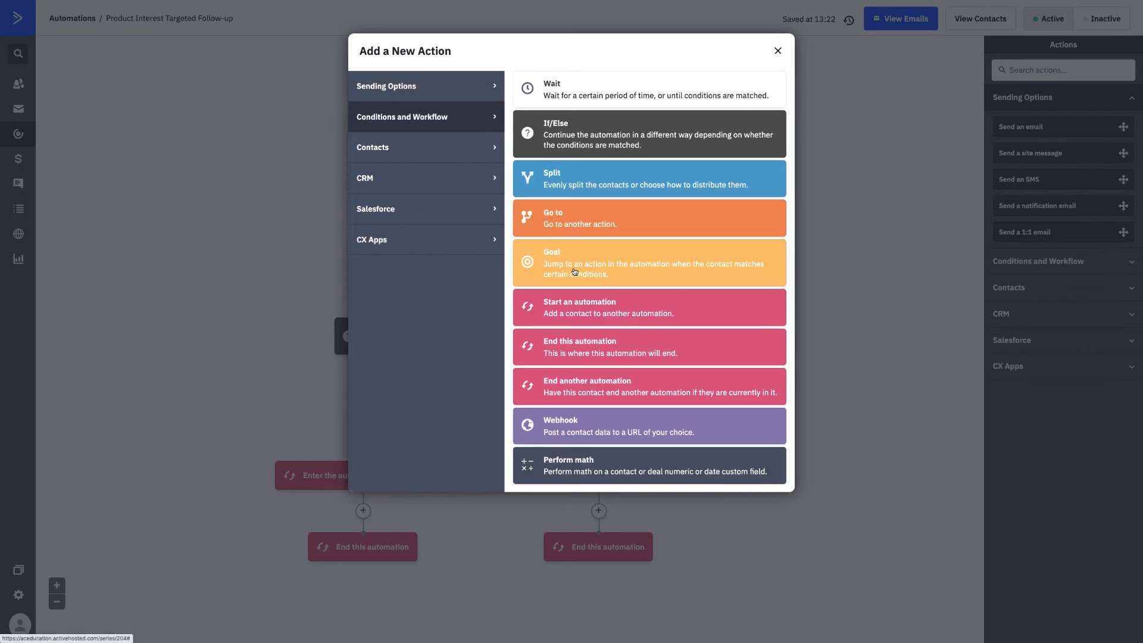
{"action": "left_click", "coordinate": [648, 263]}
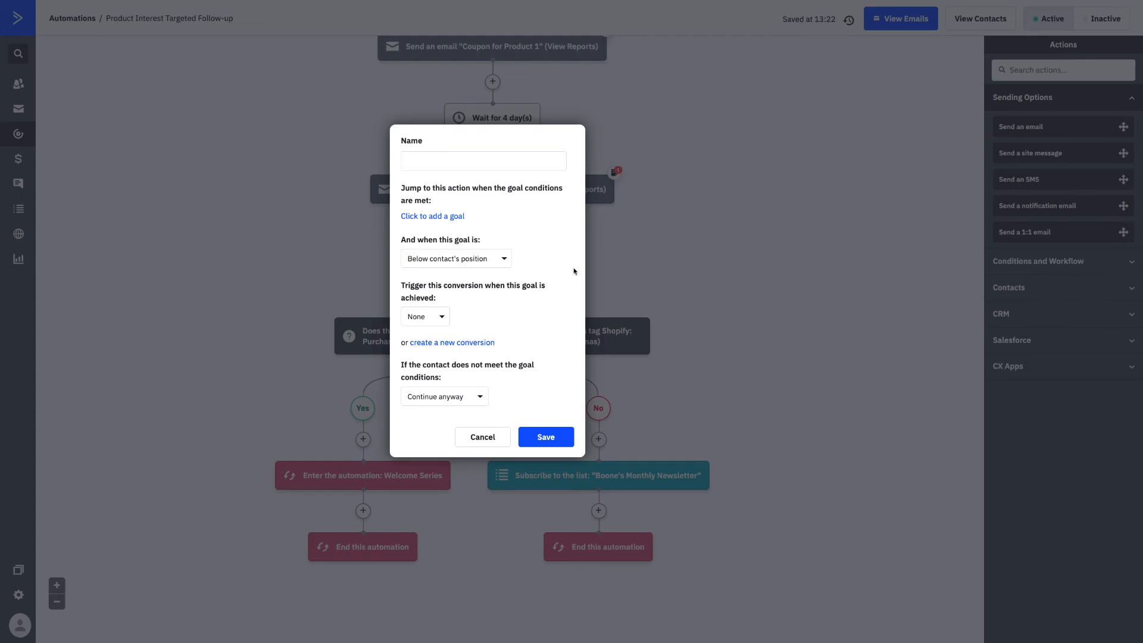
{"action": "type", "text": "Purchase"}
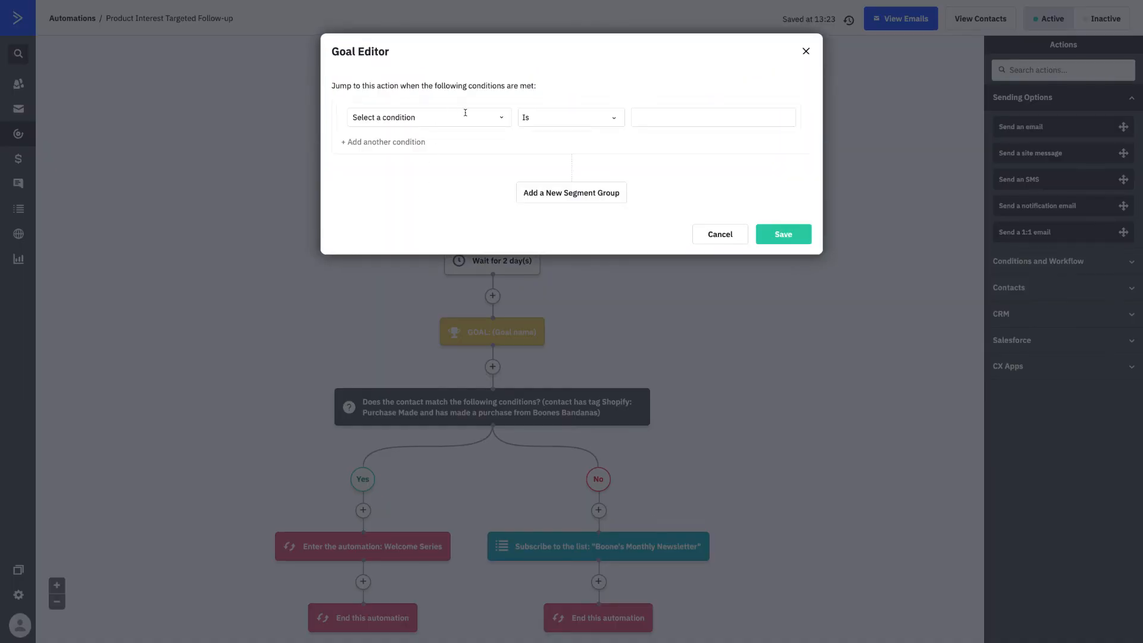
Set the goal condition to Ecommerce 'Has made a purchase' from the Boones Bandanas store
{"action": "left_click", "coordinate": [428, 118]}
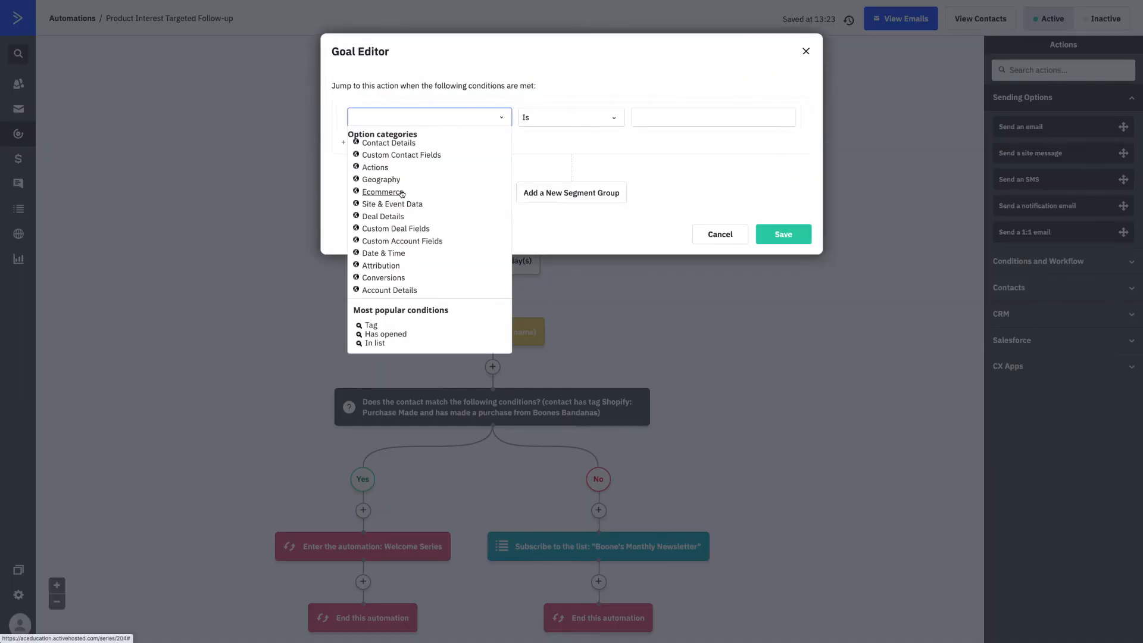
{"action": "left_click", "coordinate": [381, 192]}
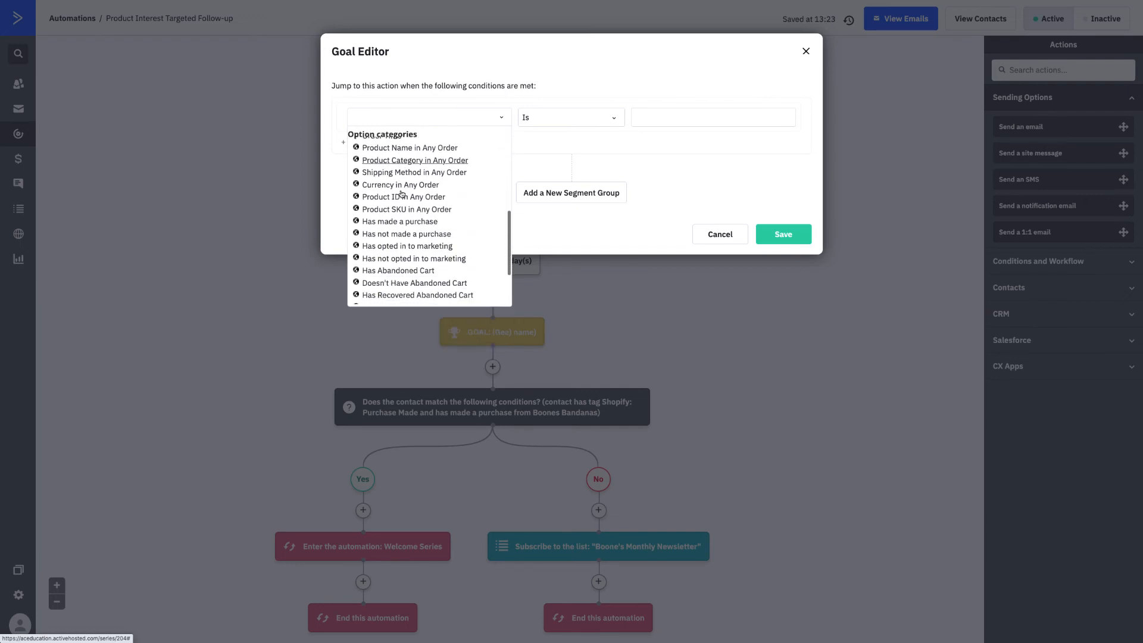
{"action": "scroll", "scroll_direction": "down", "scroll_amount": 3}
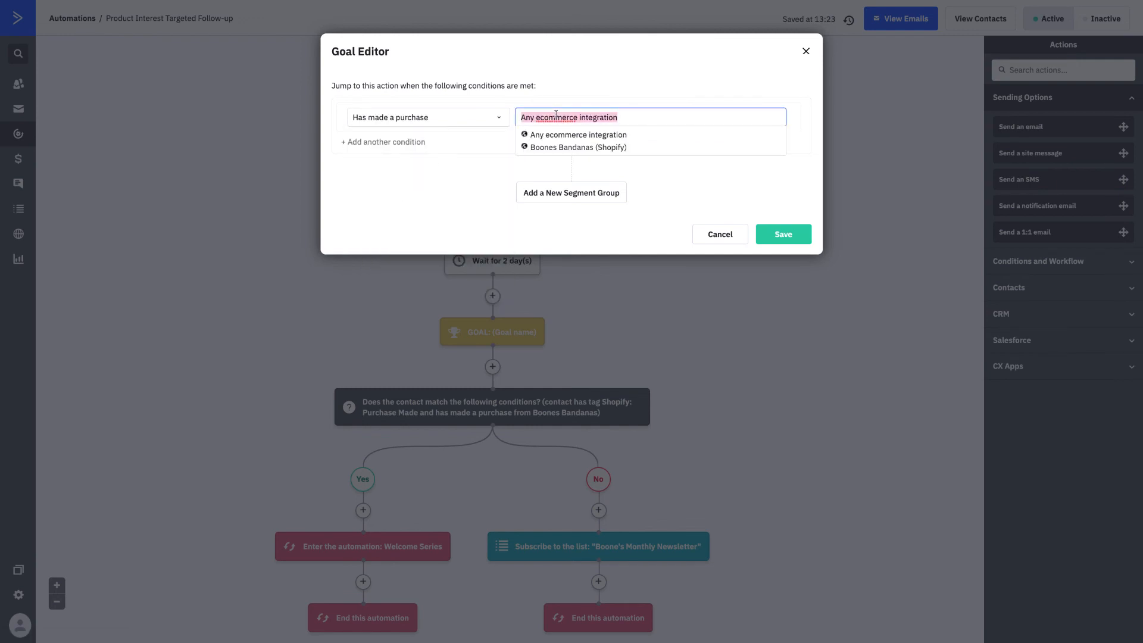
{"action": "left_click", "coordinate": [578, 147]}
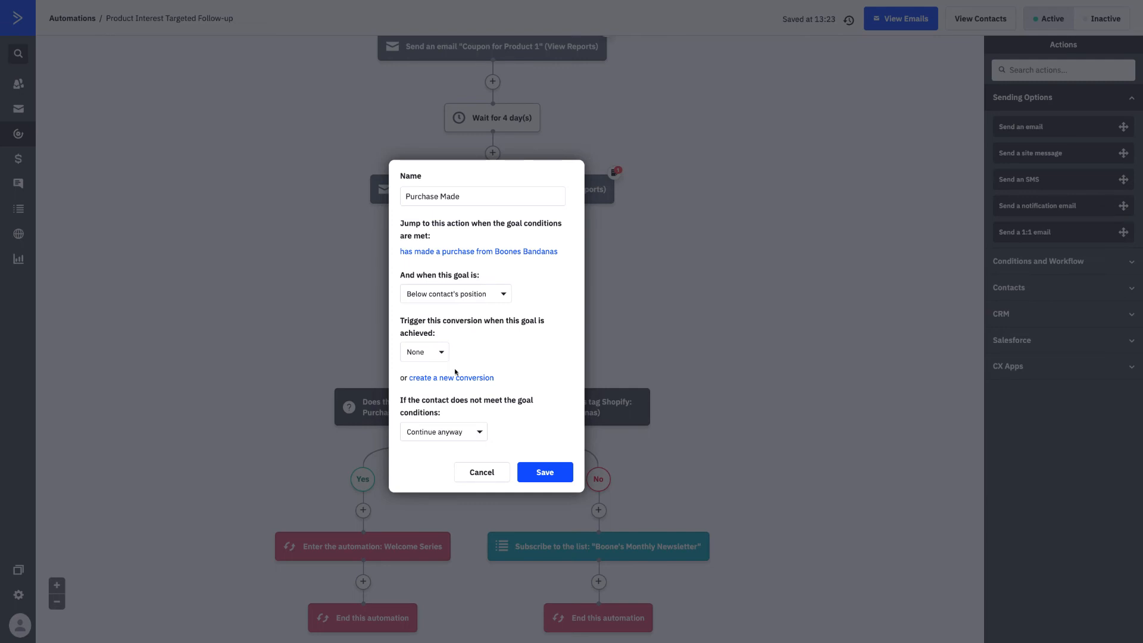
{"action": "mouse_move", "coordinate": [461, 436]}
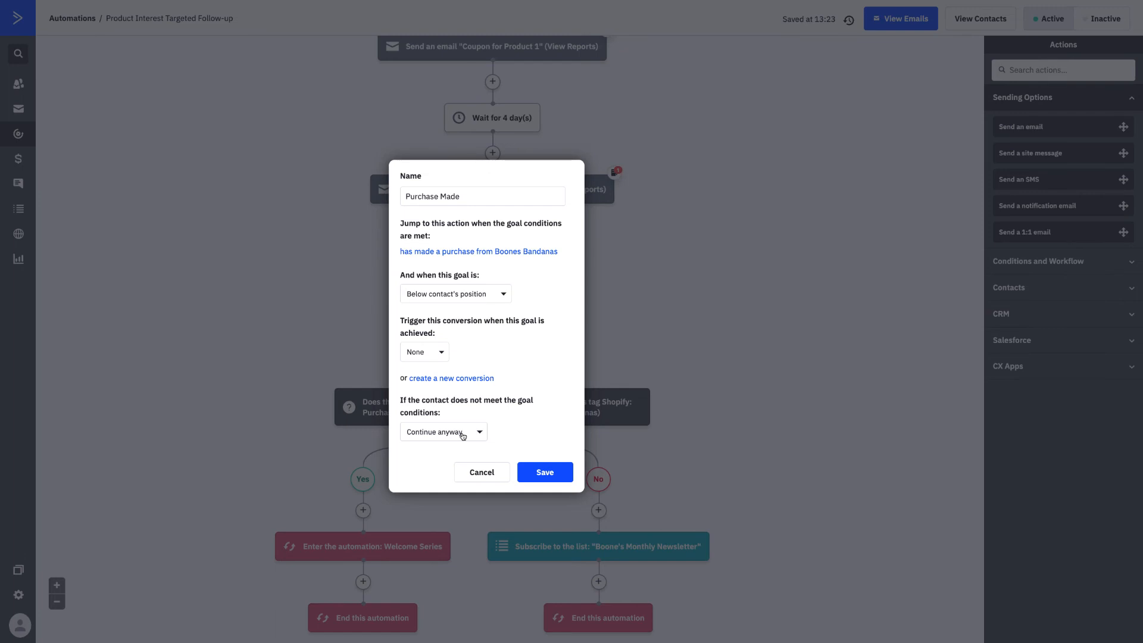
Keep 'Continue anyway' for non-qualifying contacts and save the Purchase Made goal
{"action": "left_click", "coordinate": [442, 432]}
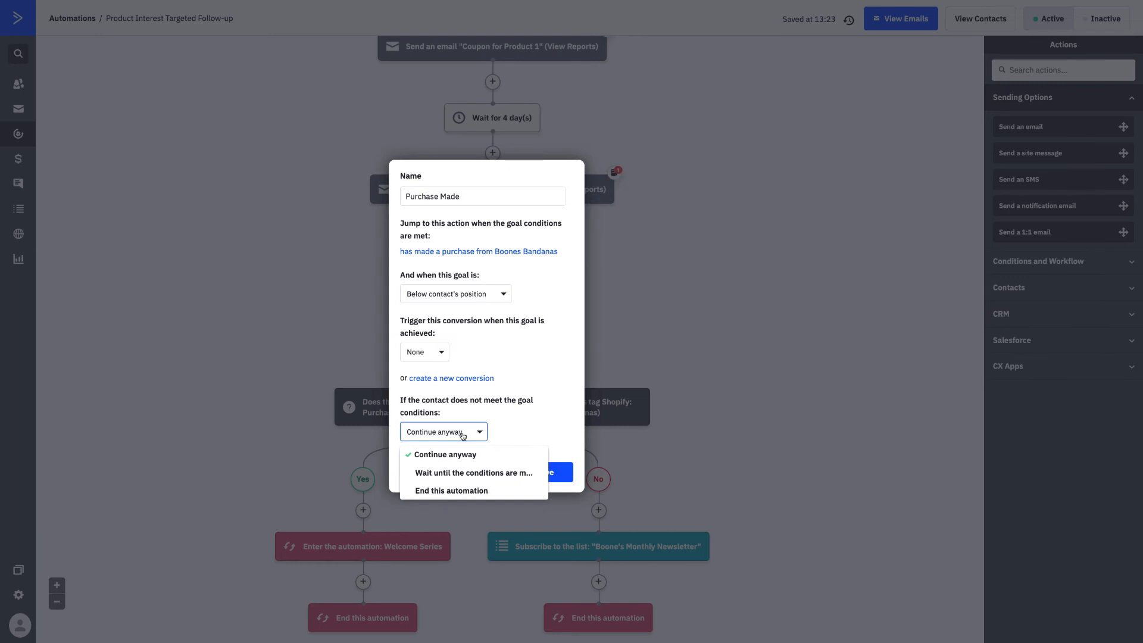
{"action": "mouse_move", "coordinate": [471, 472]}
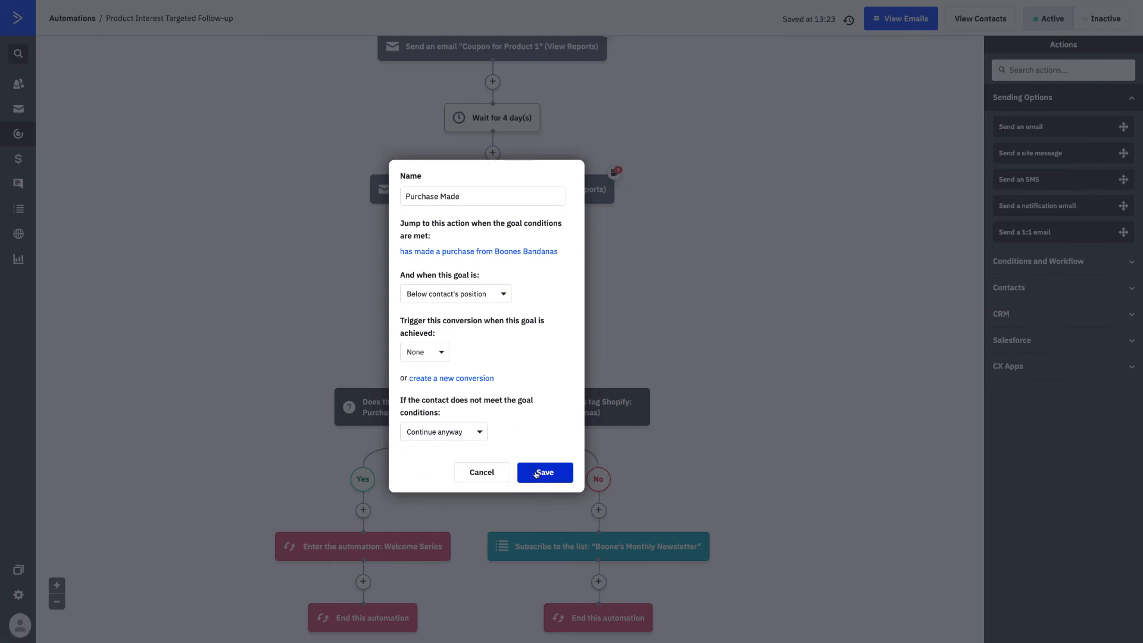
{"action": "left_click", "coordinate": [545, 472]}
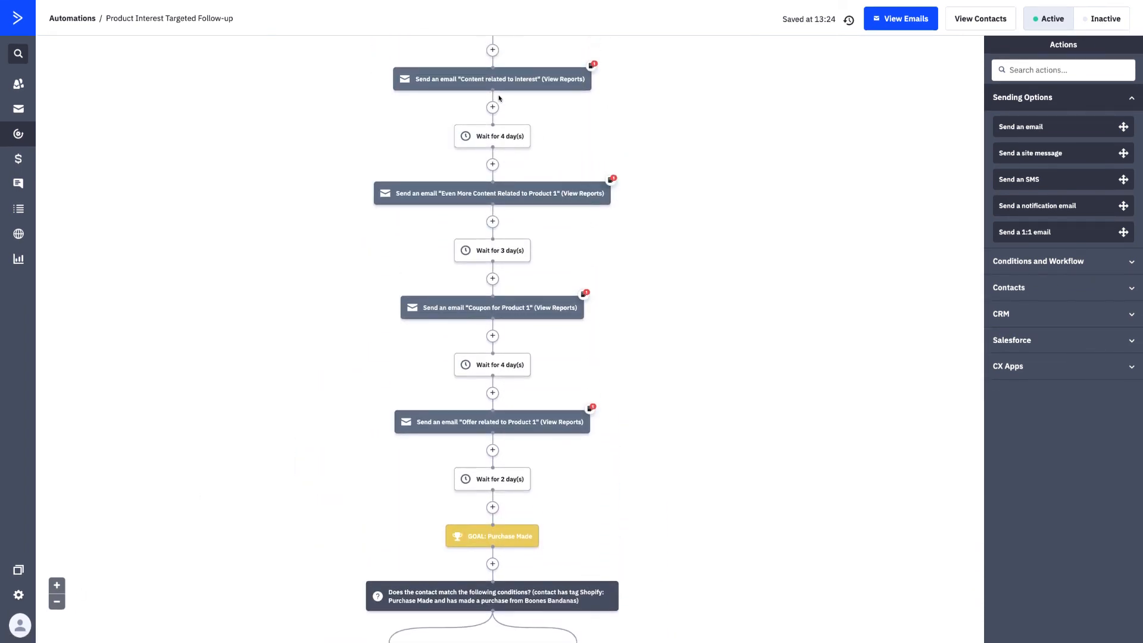
{"action": "mouse_move", "coordinate": [492, 365]}
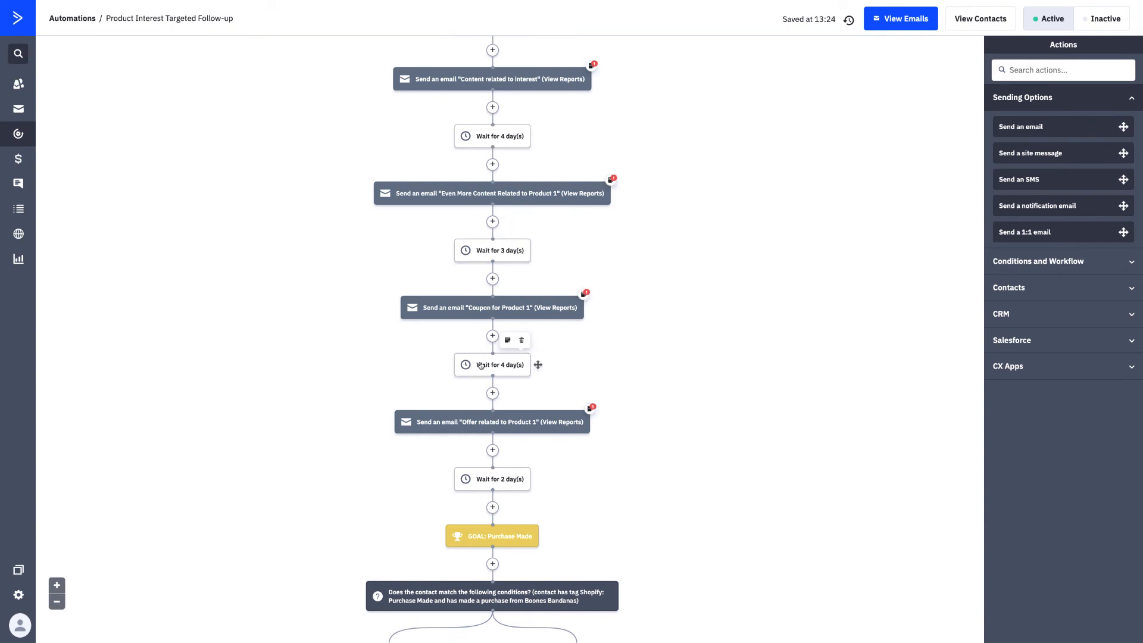
{"action": "mouse_move", "coordinate": [325, 457]}
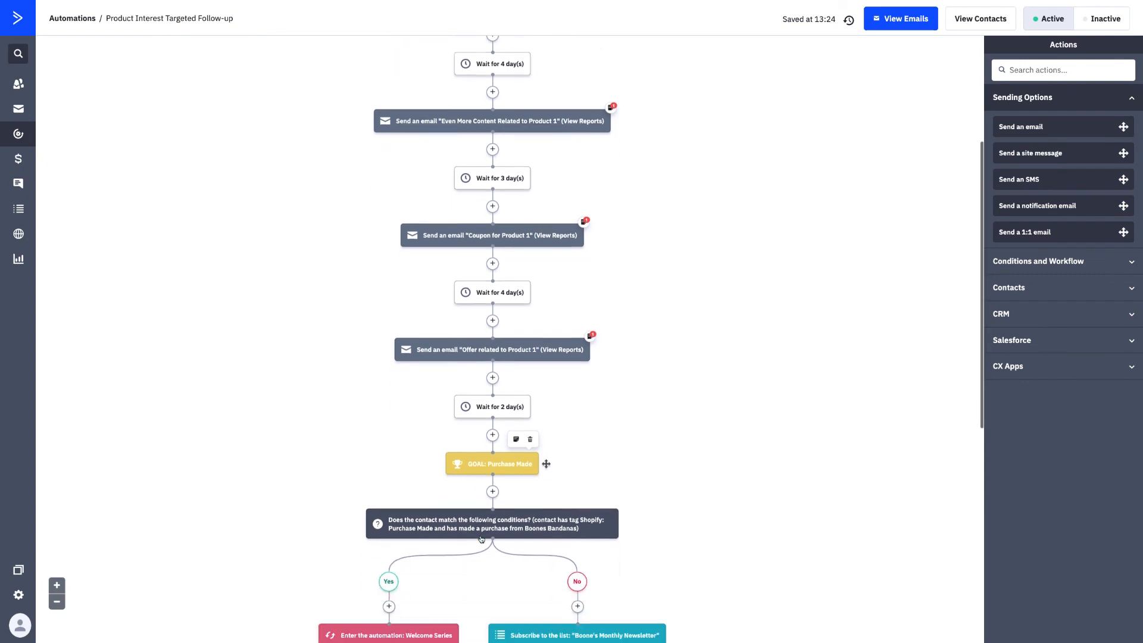
{"action": "scroll", "scroll_direction": "down", "scroll_amount": 3}
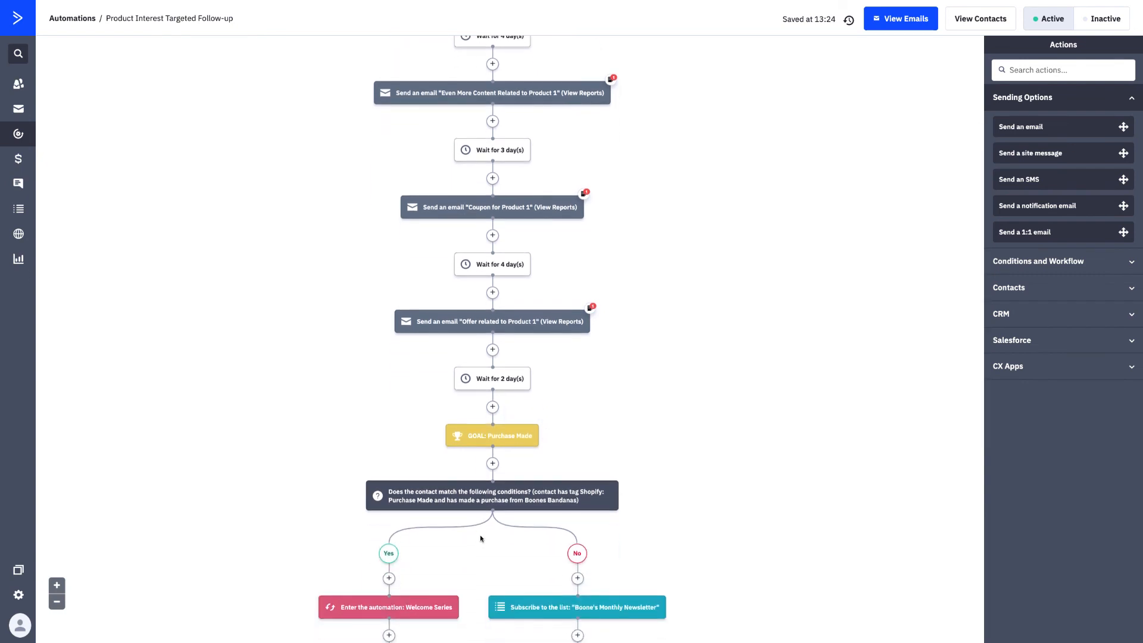